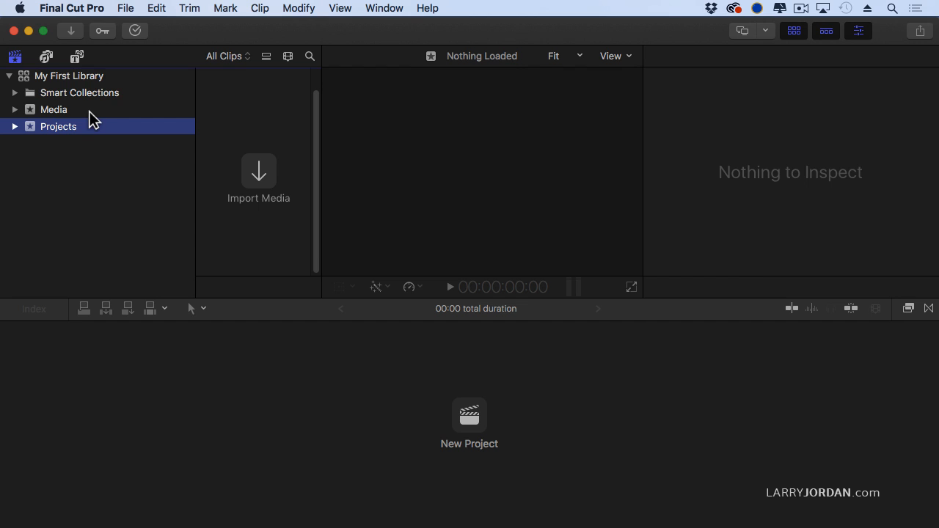
Select the Media event in My First Library and locate the import command in the File menu
{"action": "left_click", "coordinate": [53, 108]}
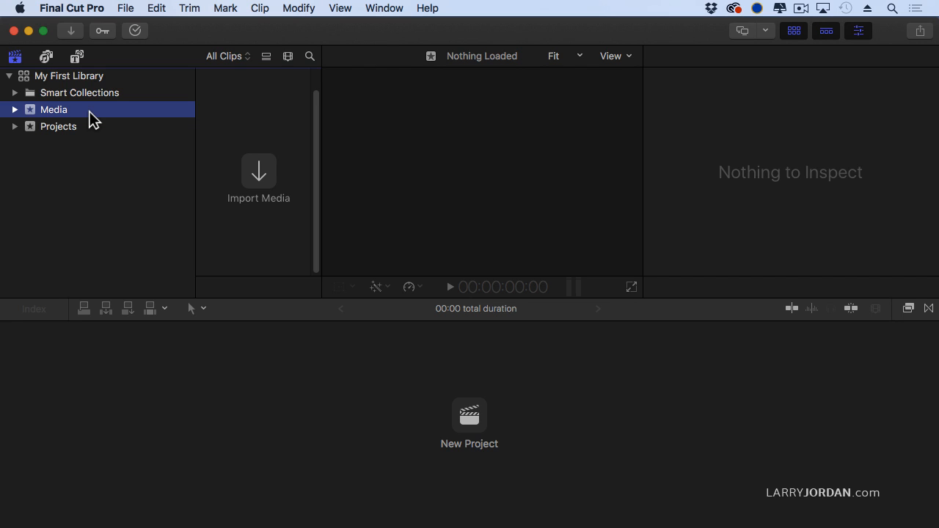
{"action": "mouse_move", "coordinate": [103, 141]}
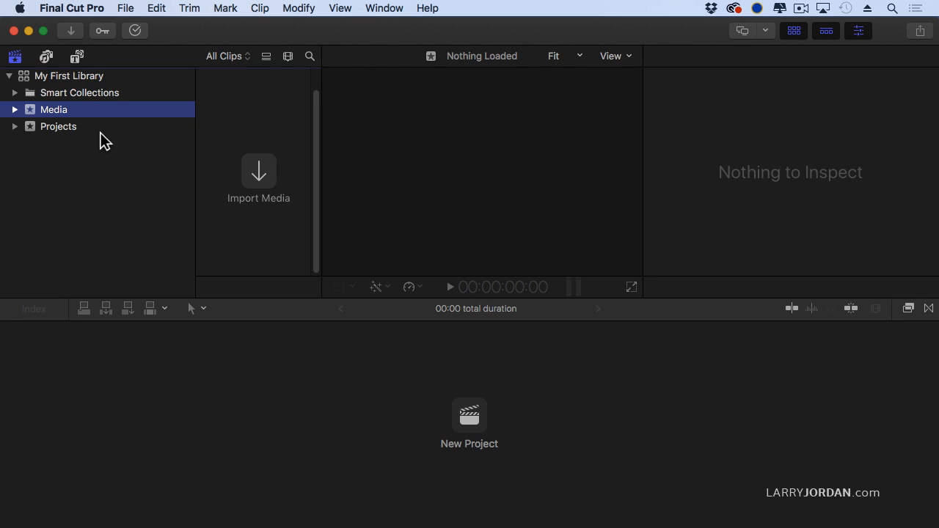
{"action": "mouse_move", "coordinate": [91, 118]}
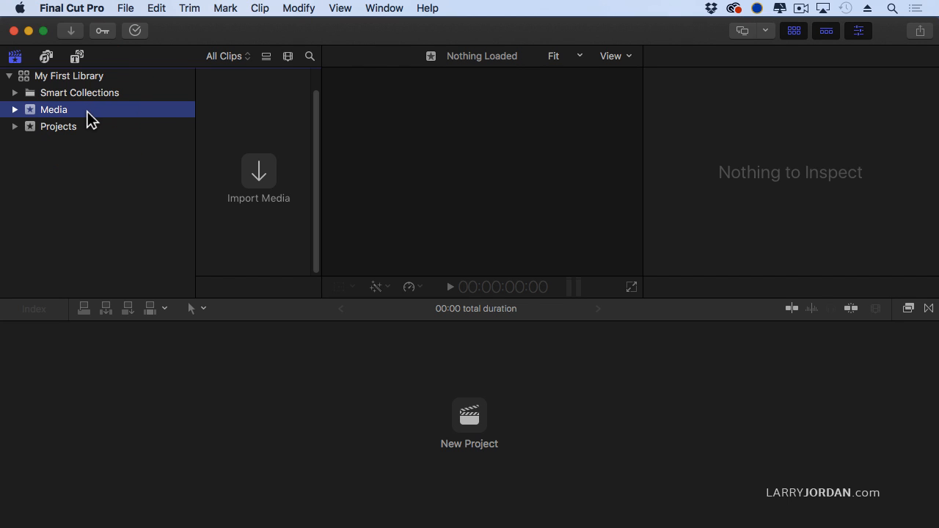
{"action": "mouse_move", "coordinate": [229, 189]}
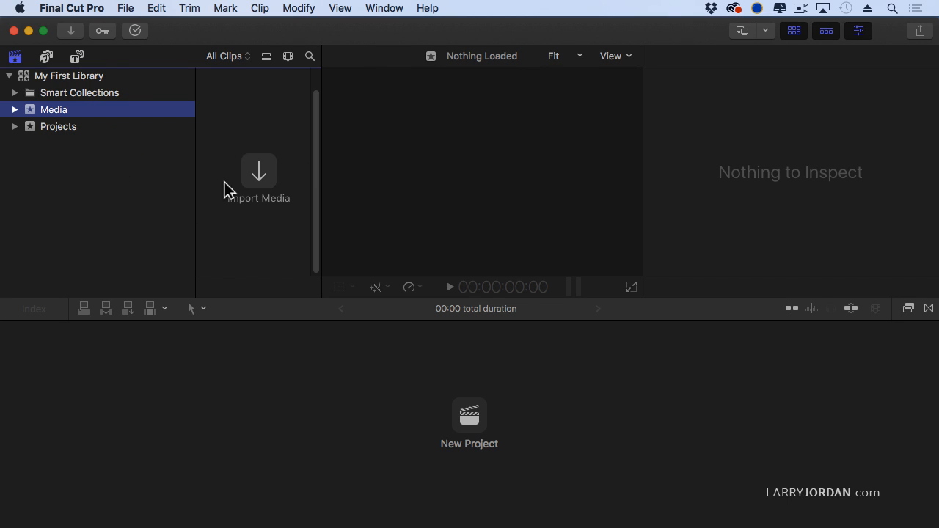
{"action": "mouse_move", "coordinate": [223, 208]}
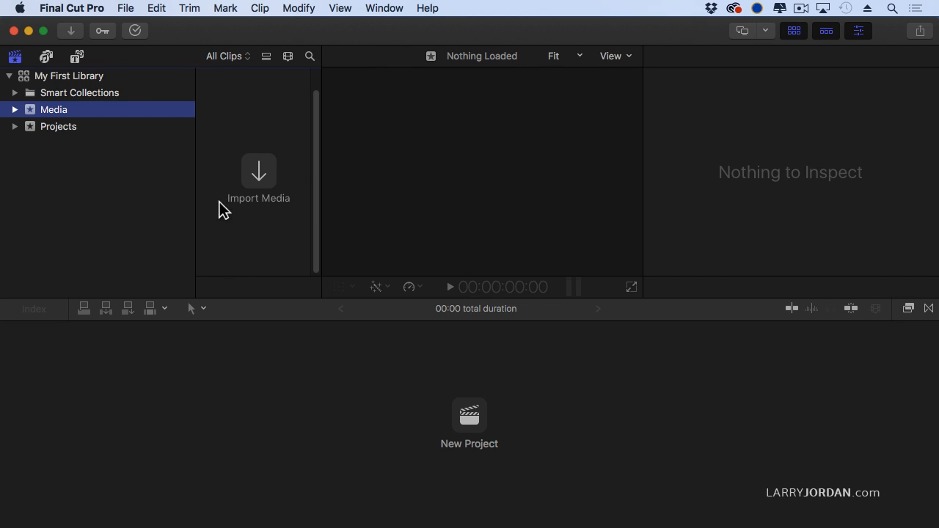
{"action": "mouse_move", "coordinate": [255, 219]}
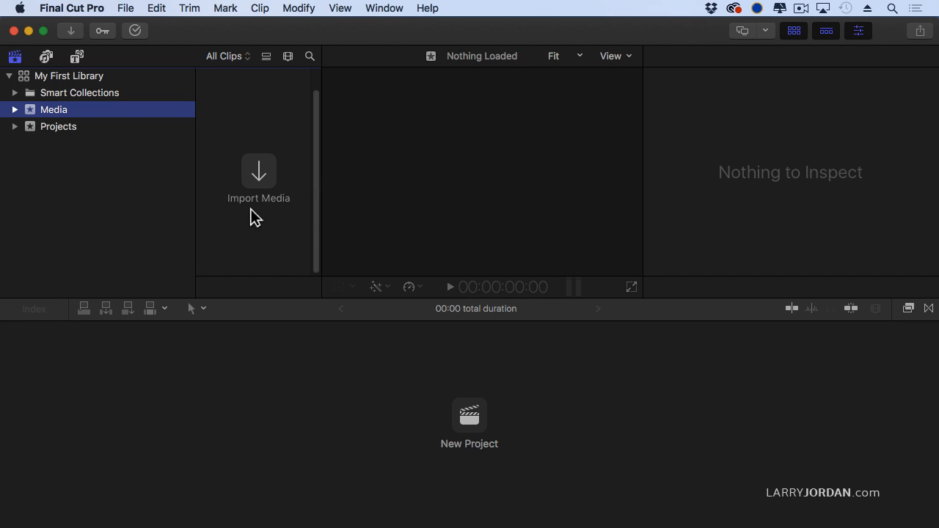
{"action": "mouse_move", "coordinate": [70, 31]}
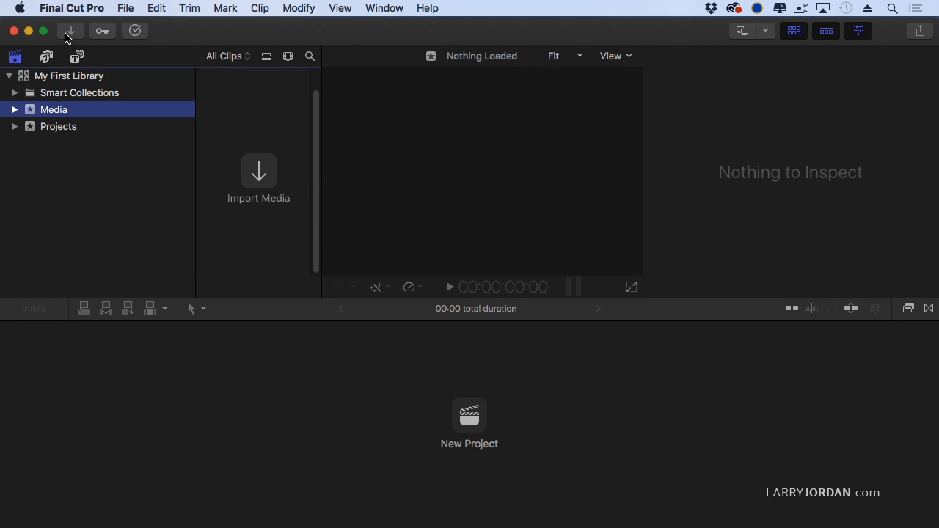
{"action": "mouse_move", "coordinate": [70, 31]}
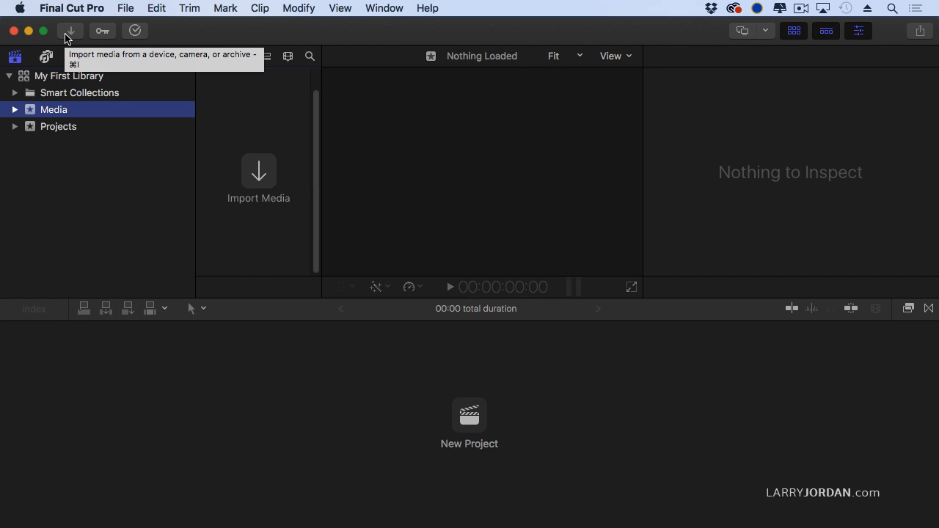
{"action": "left_click", "coordinate": [126, 9]}
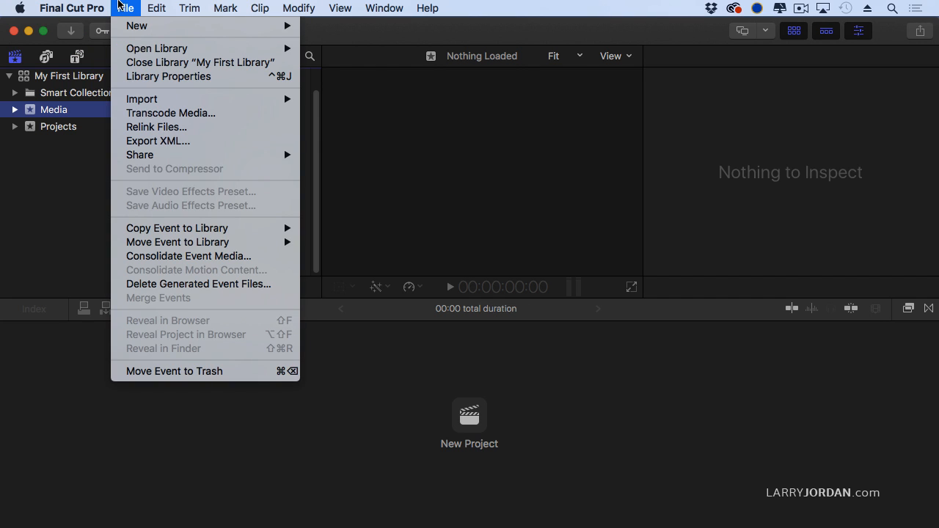
{"action": "mouse_move", "coordinate": [141, 100]}
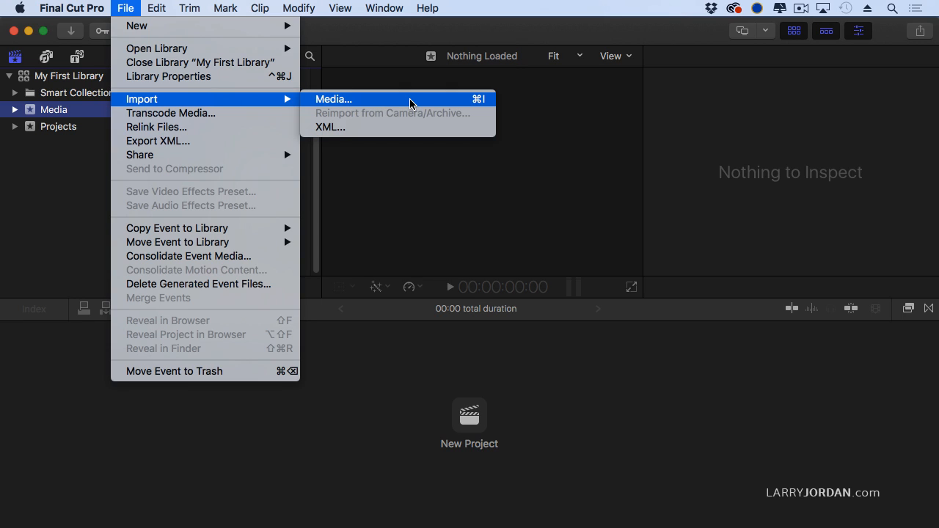
{"action": "mouse_move", "coordinate": [473, 105]}
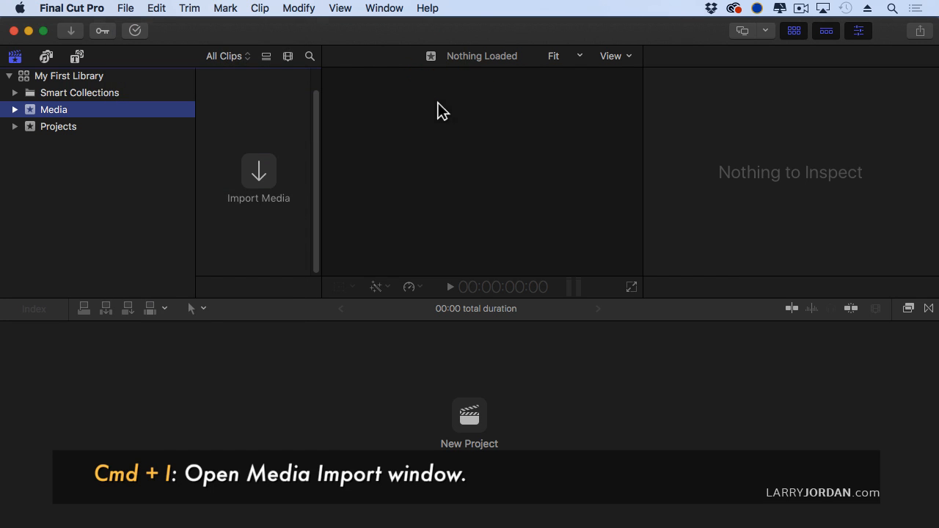
Bring up the Media Import window with Cmd+I, browsing the EditStock folder
{"action": "key", "text": "cmd+i"}
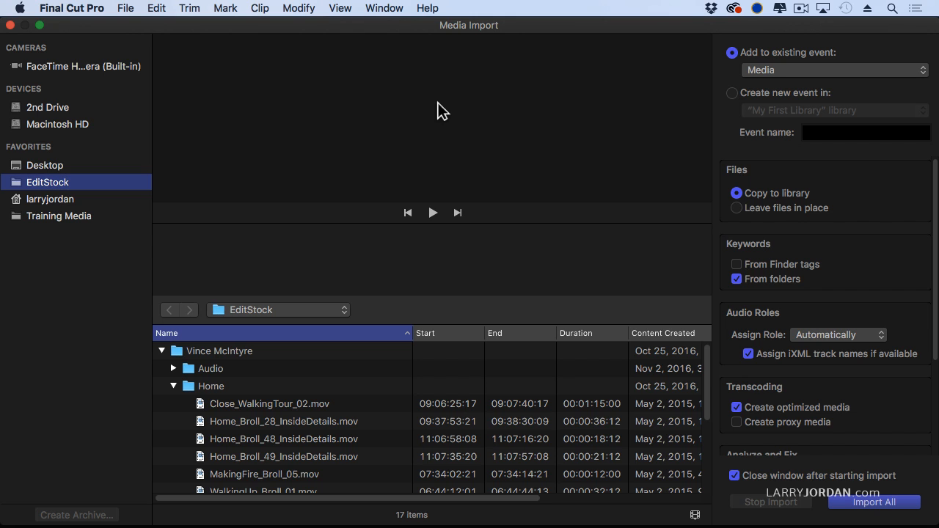
{"action": "mouse_move", "coordinate": [144, 120]}
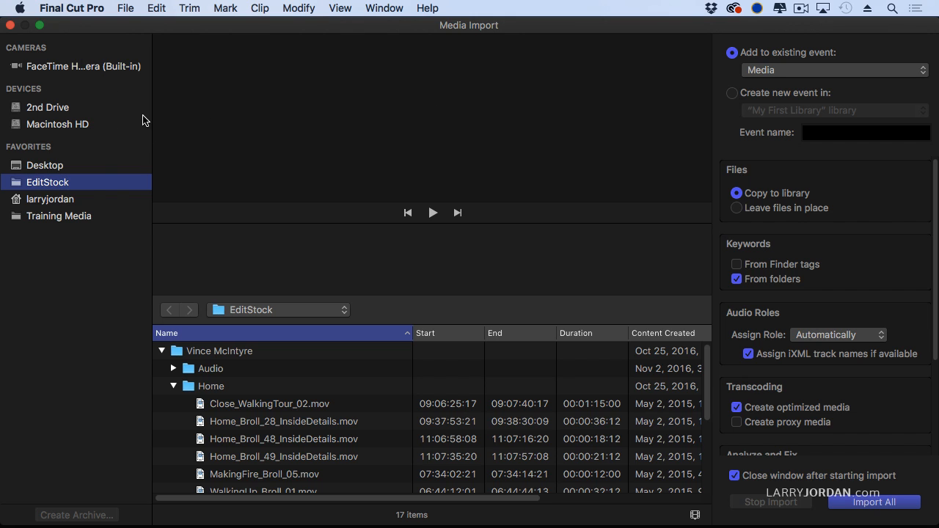
{"action": "mouse_move", "coordinate": [97, 205]}
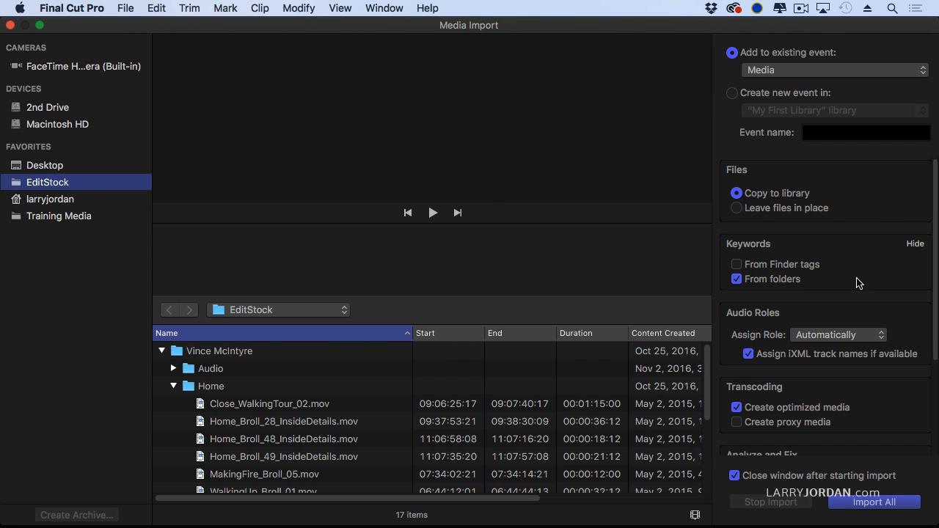
{"action": "mouse_move", "coordinate": [851, 244]}
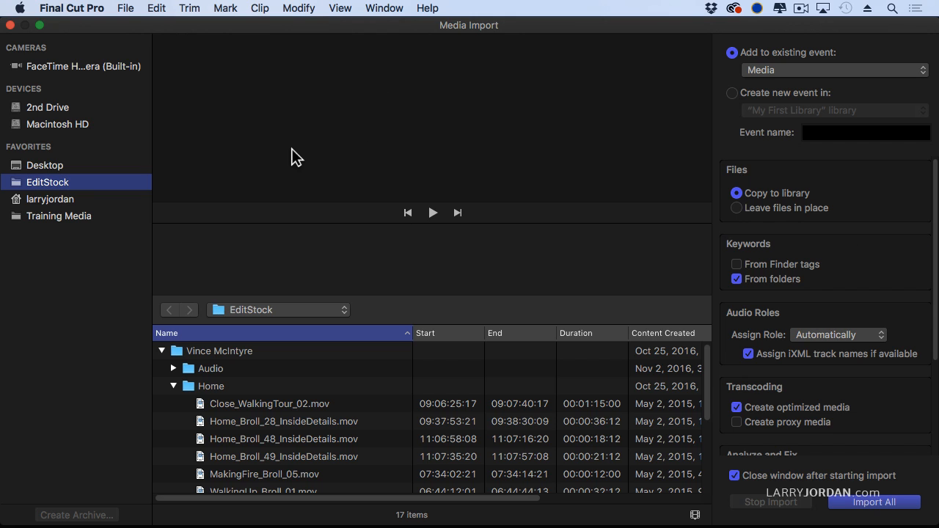
{"action": "mouse_move", "coordinate": [81, 81]}
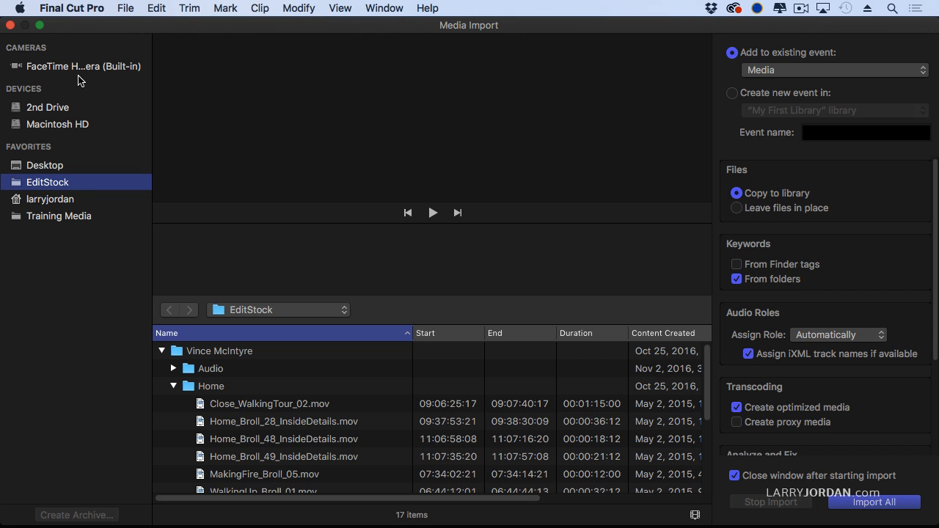
{"action": "mouse_move", "coordinate": [51, 63]}
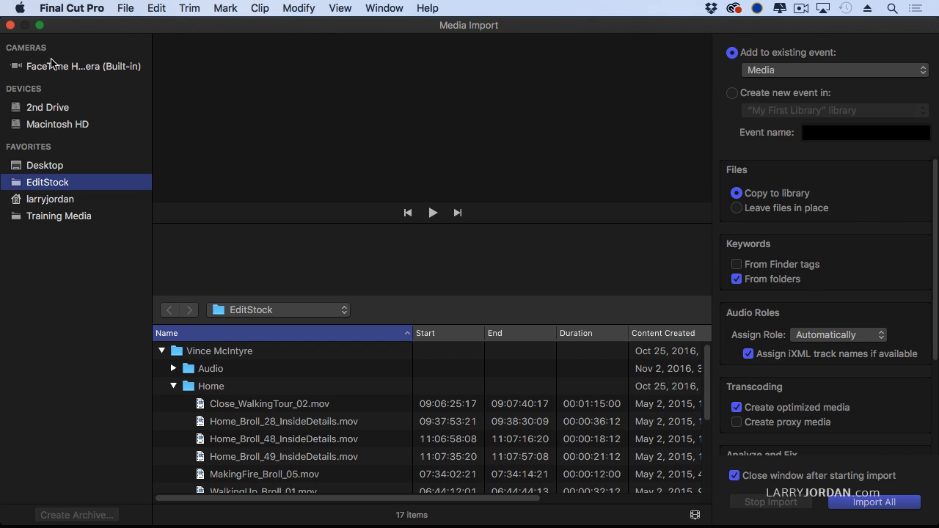
{"action": "mouse_move", "coordinate": [26, 118]}
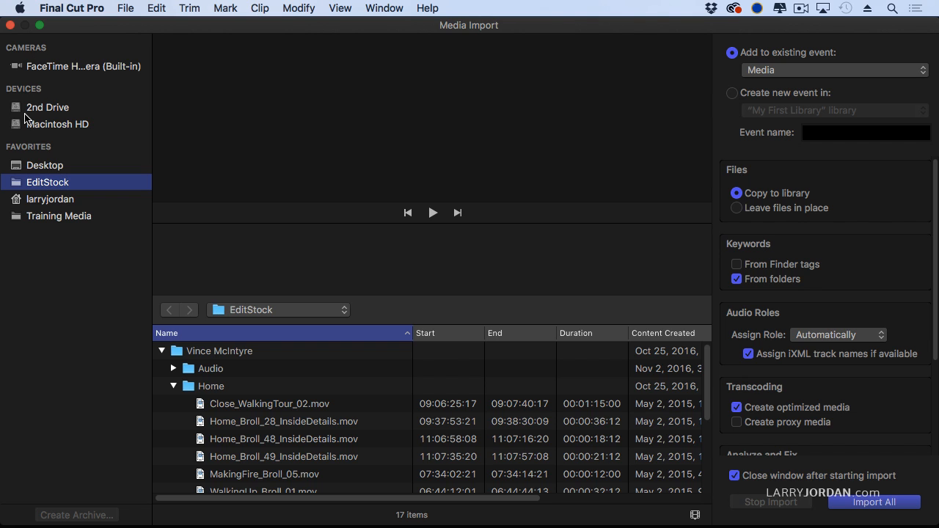
{"action": "mouse_move", "coordinate": [96, 129]}
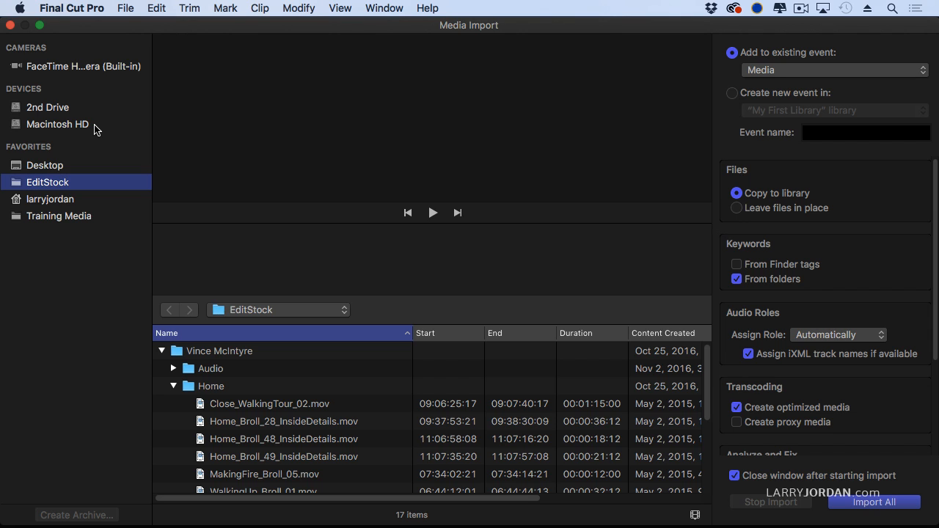
{"action": "mouse_move", "coordinate": [124, 166]}
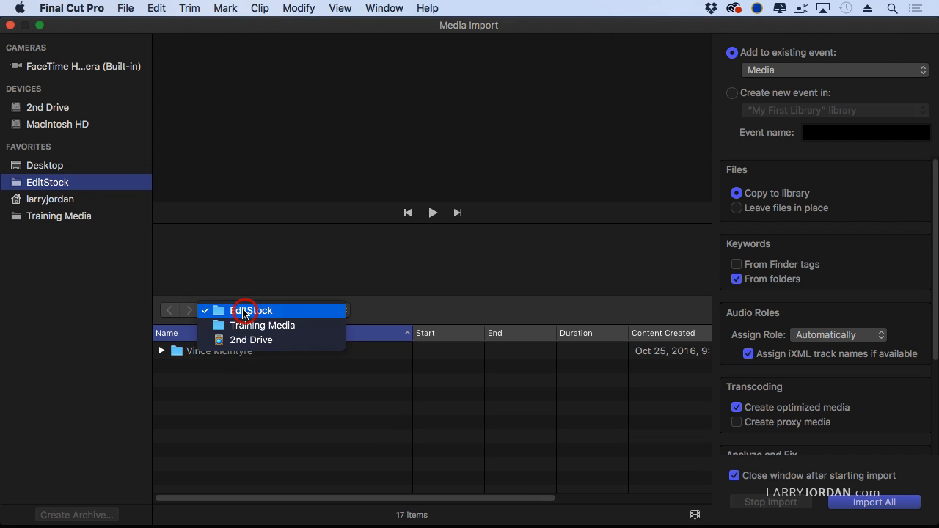
Browse Training Media's Hummingbirds folder, preview its clips, then return to the EditStock folder
{"action": "left_click", "coordinate": [262, 326]}
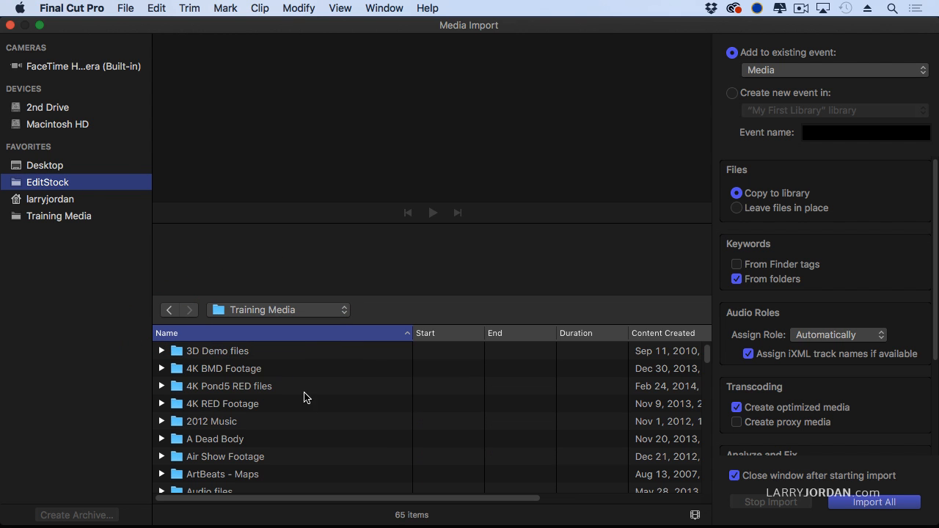
{"action": "scroll", "scroll_direction": "down", "scroll_amount": 3}
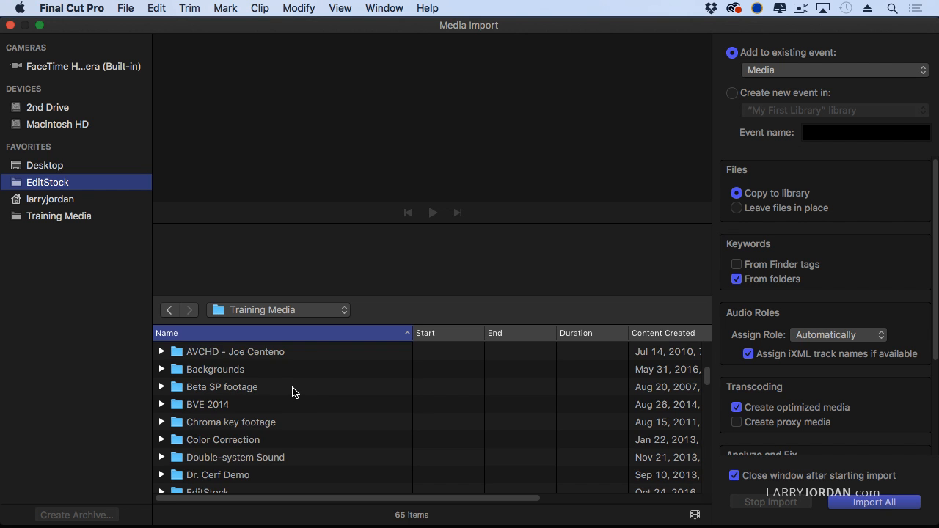
{"action": "scroll", "scroll_direction": "down", "scroll_amount": 3}
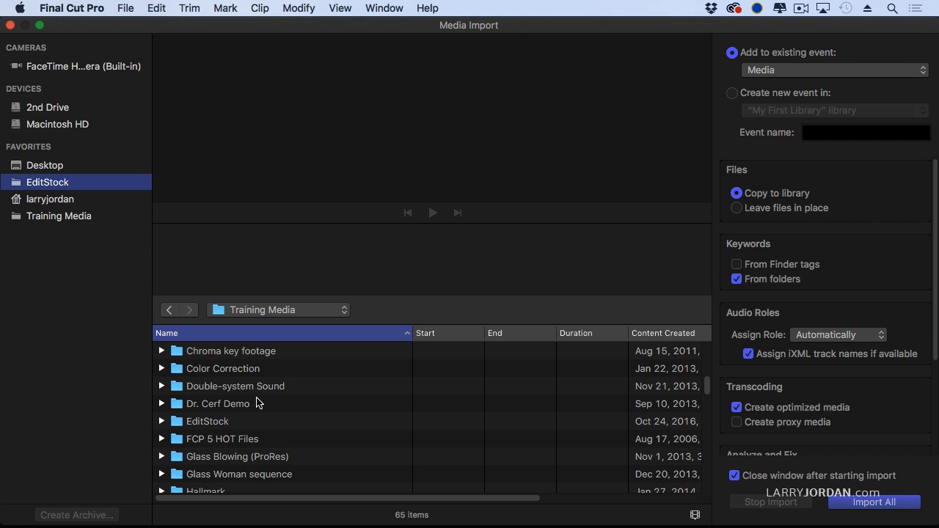
{"action": "scroll", "scroll_direction": "down", "scroll_amount": 3}
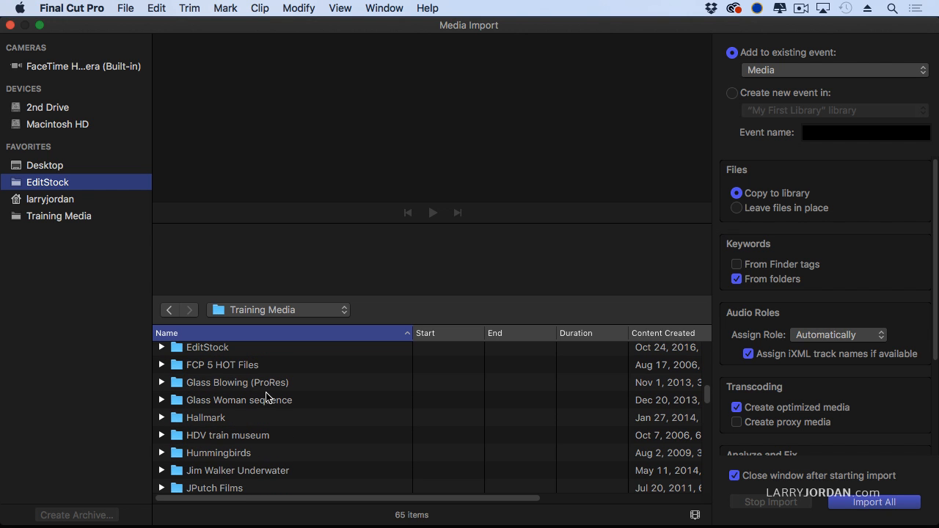
{"action": "mouse_move", "coordinate": [294, 408]}
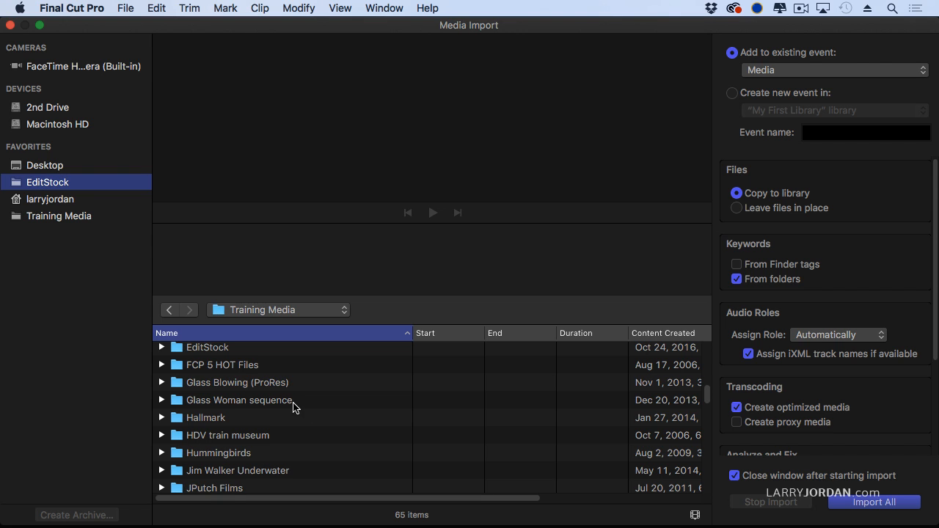
{"action": "left_click", "coordinate": [217, 446]}
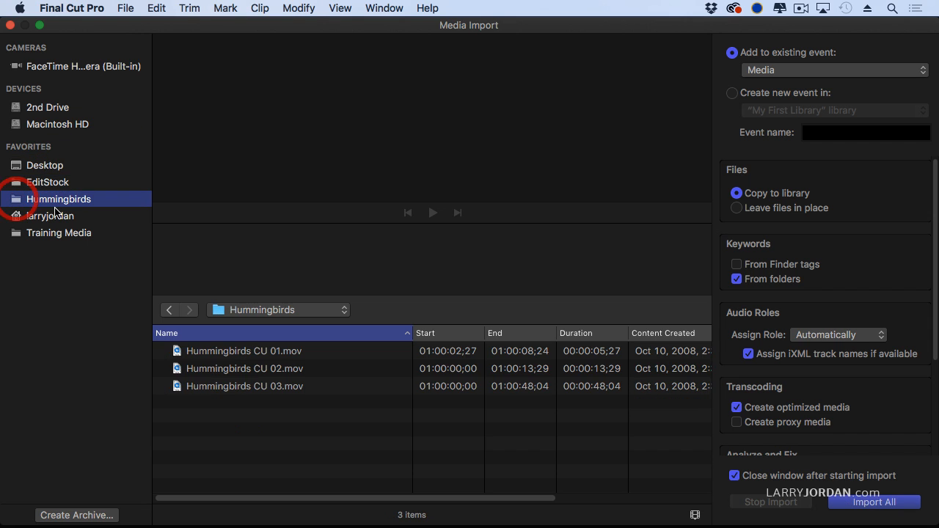
{"action": "left_click", "coordinate": [243, 386]}
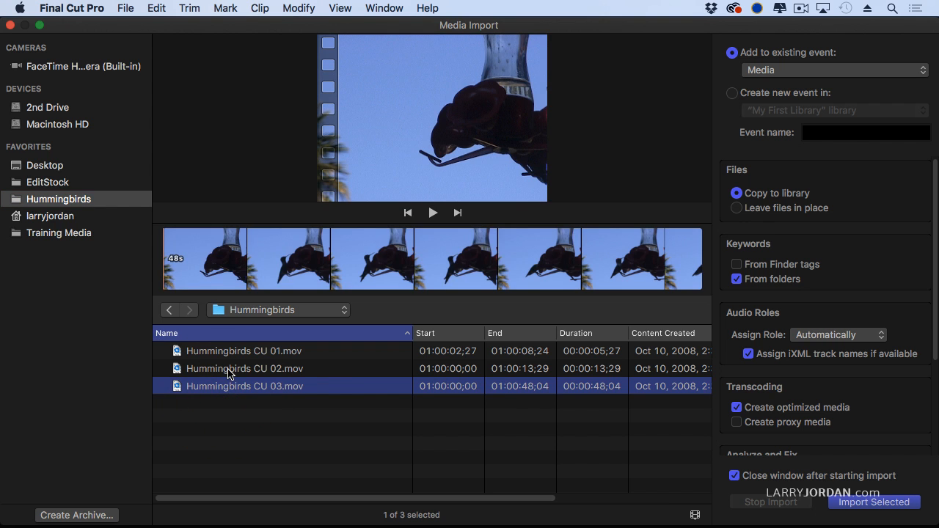
{"action": "left_click", "coordinate": [244, 351]}
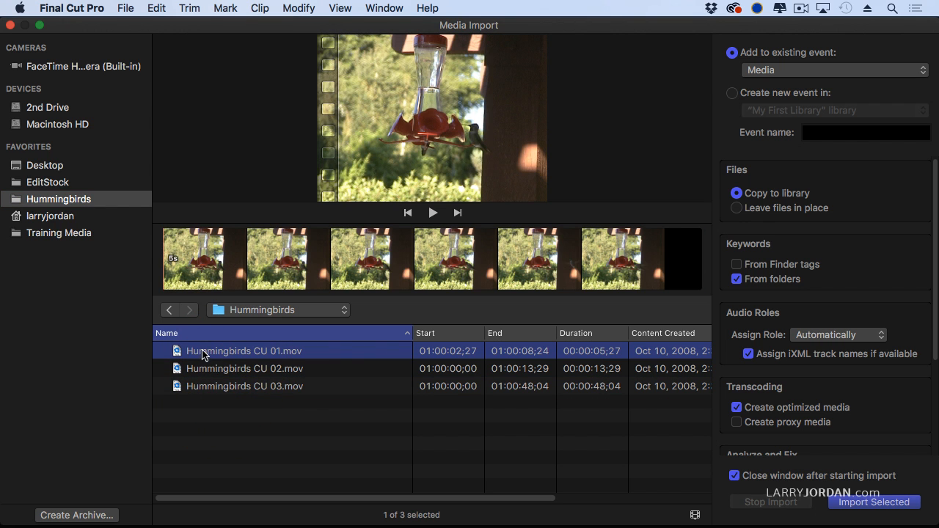
{"action": "mouse_move", "coordinate": [99, 352]}
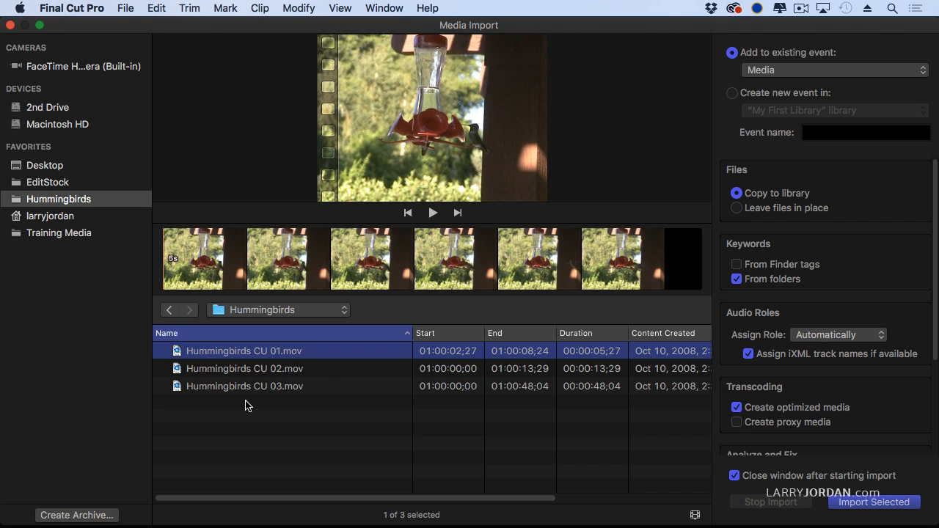
{"action": "left_click", "coordinate": [47, 182]}
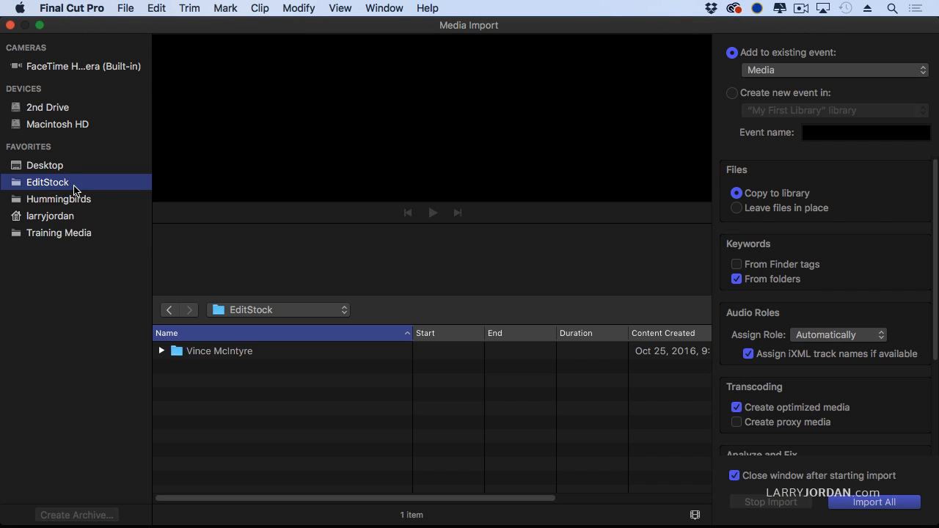
{"action": "mouse_move", "coordinate": [241, 363]}
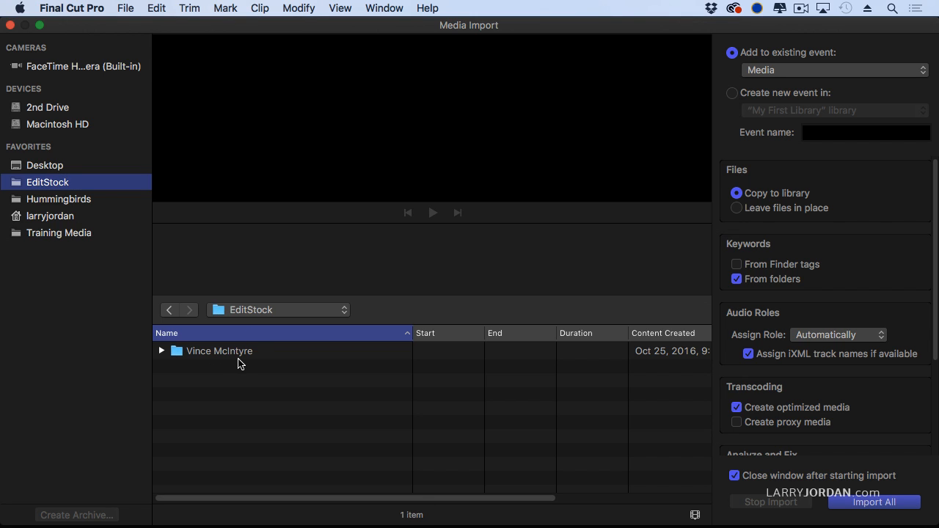
Browse the Interviews folder and preview McIntyre - Close.mov in the viewer and filmstrip
{"action": "left_click", "coordinate": [161, 350]}
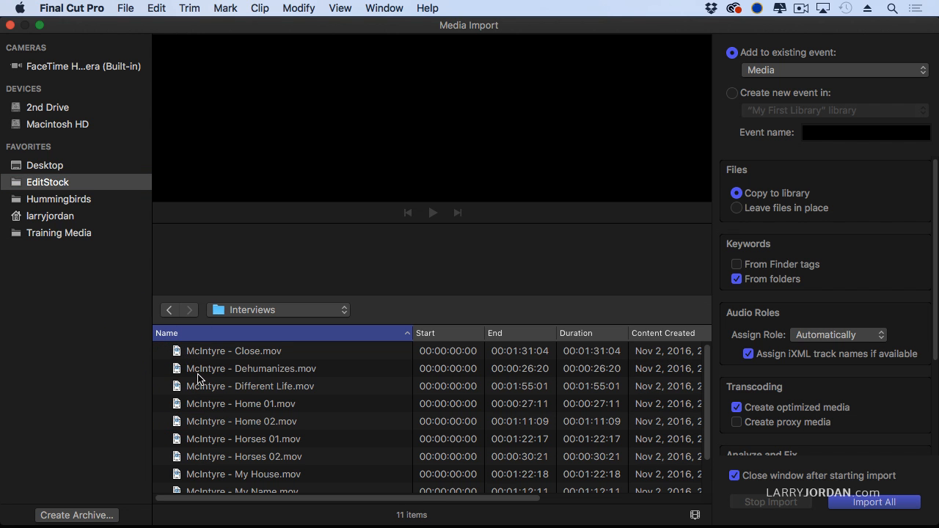
{"action": "left_click", "coordinate": [235, 351]}
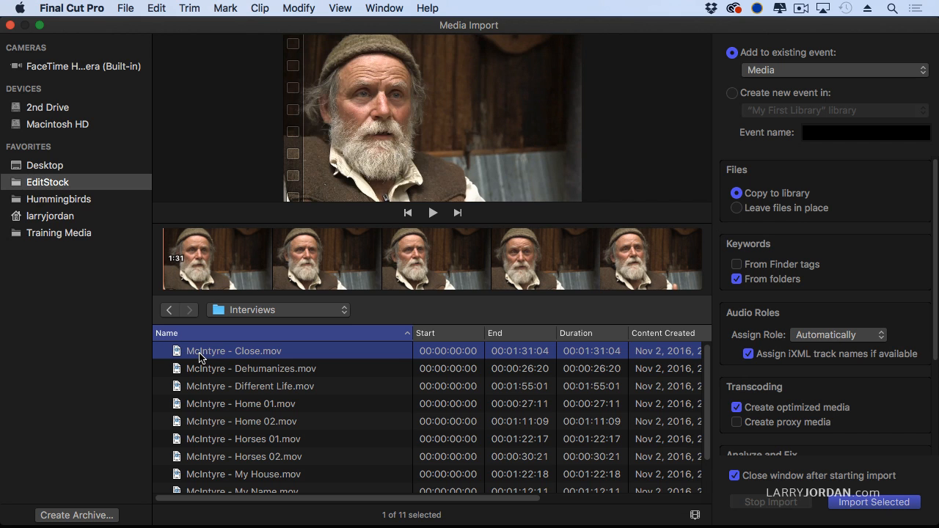
{"action": "mouse_move", "coordinate": [208, 358]}
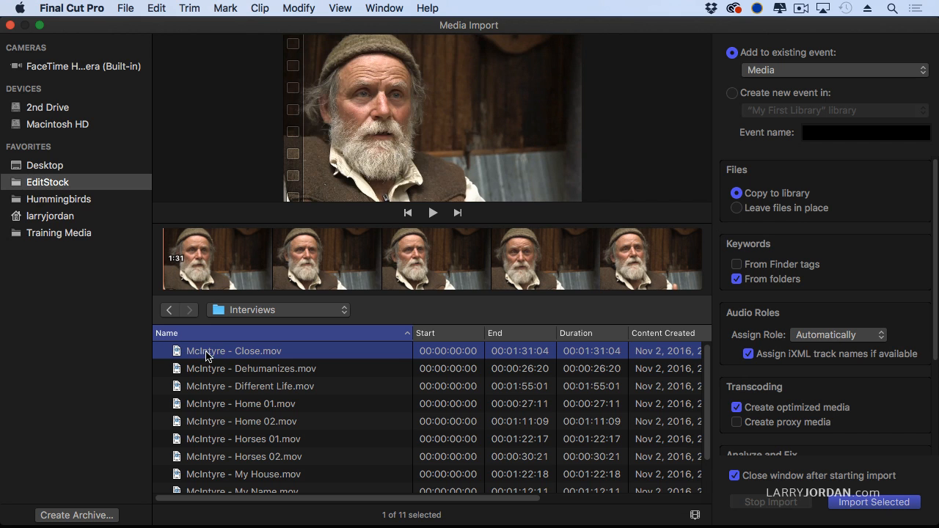
{"action": "mouse_move", "coordinate": [263, 270]}
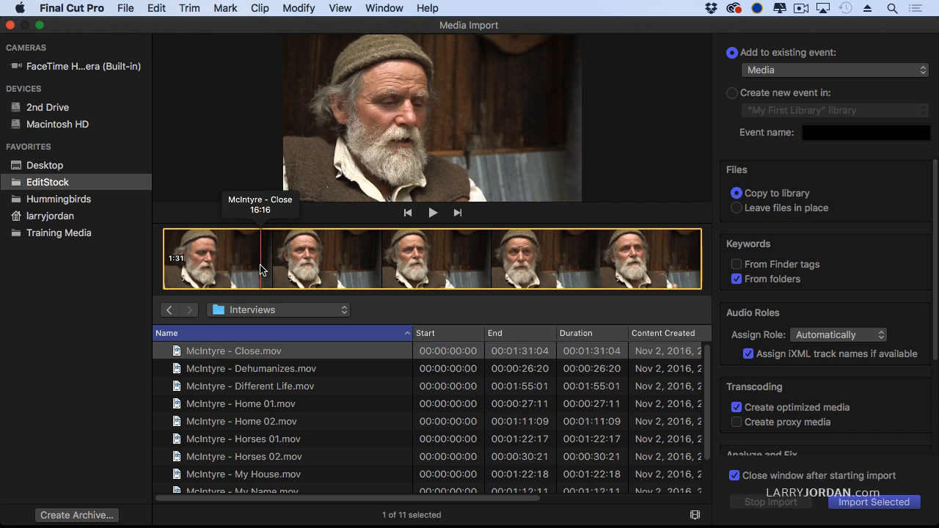
{"action": "left_click", "coordinate": [433, 213]}
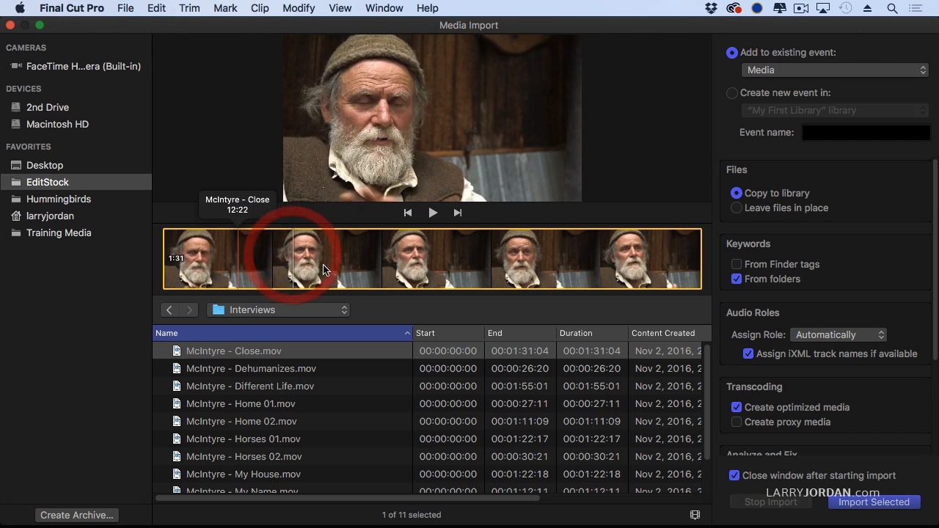
{"action": "mouse_move", "coordinate": [292, 262]}
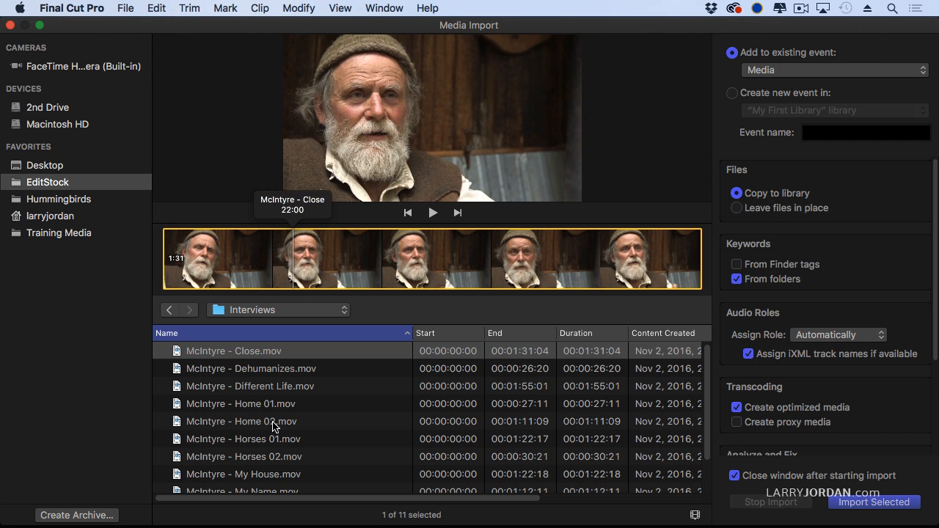
{"action": "mouse_move", "coordinate": [62, 207]}
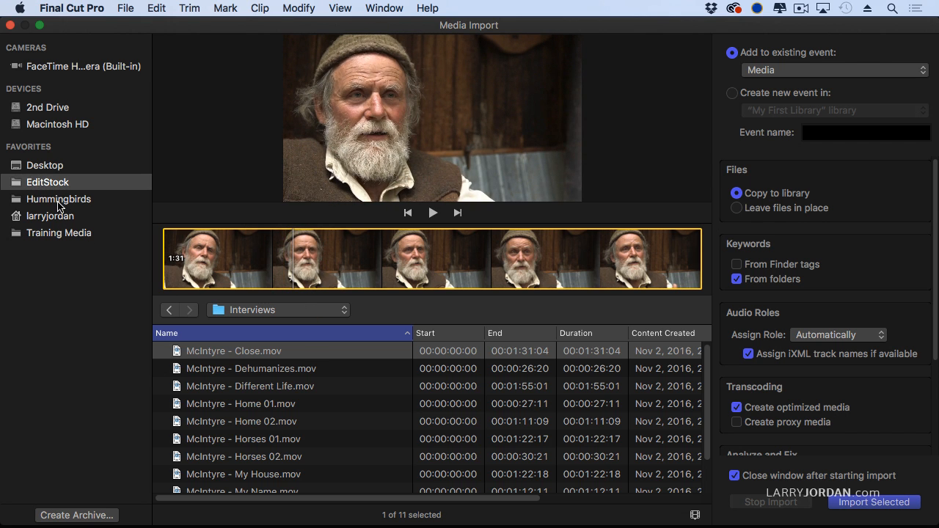
Browse Training Media's AVCHD - Joe Centeno folder and view its 22 clips as thumbnails
{"action": "left_click", "coordinate": [59, 231]}
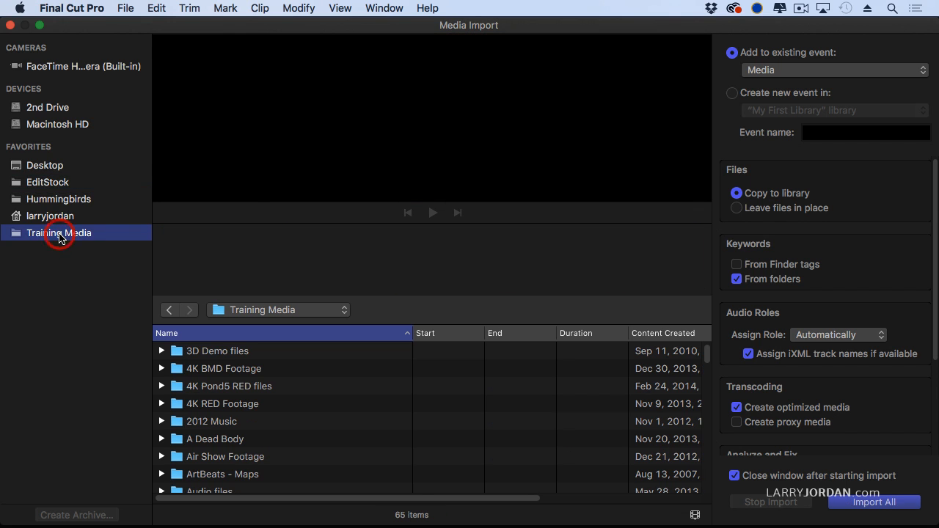
{"action": "scroll", "scroll_direction": "down", "scroll_amount": 3}
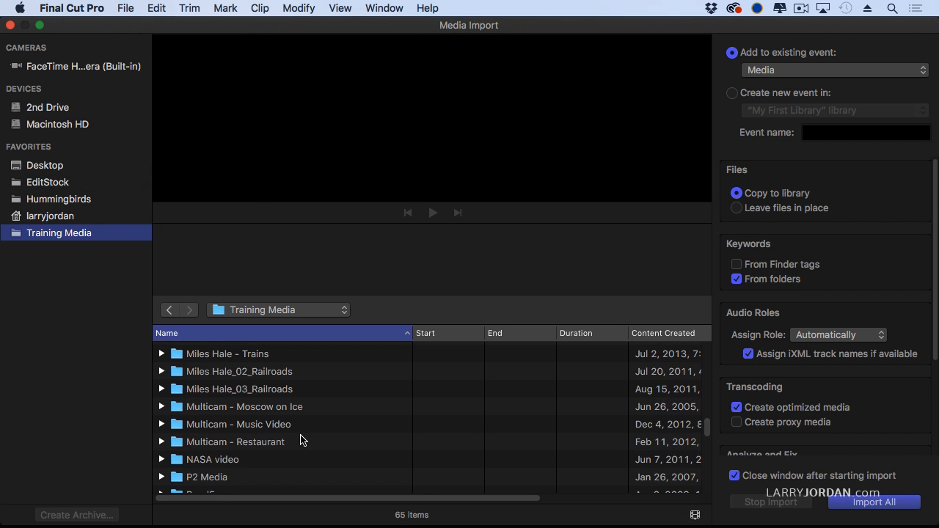
{"action": "scroll", "scroll_direction": "up", "scroll_amount": 3}
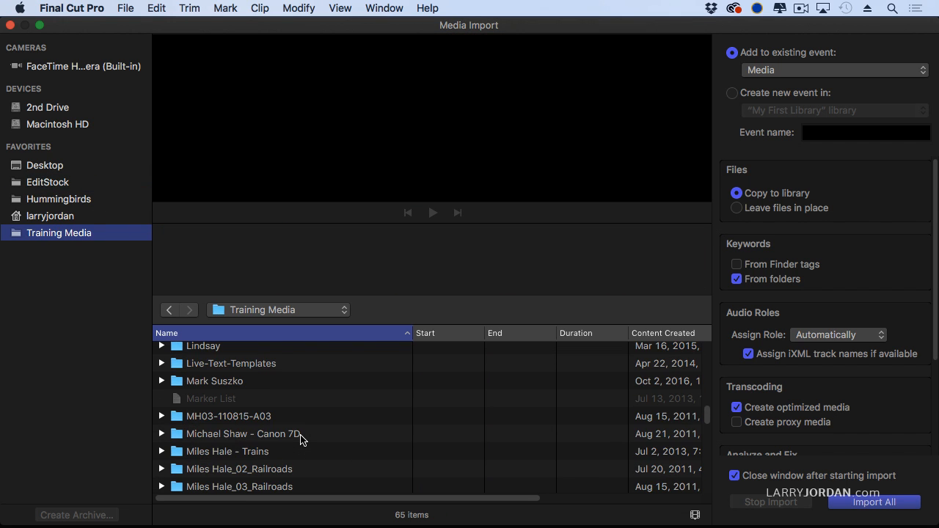
{"action": "scroll", "scroll_direction": "up", "scroll_amount": 3}
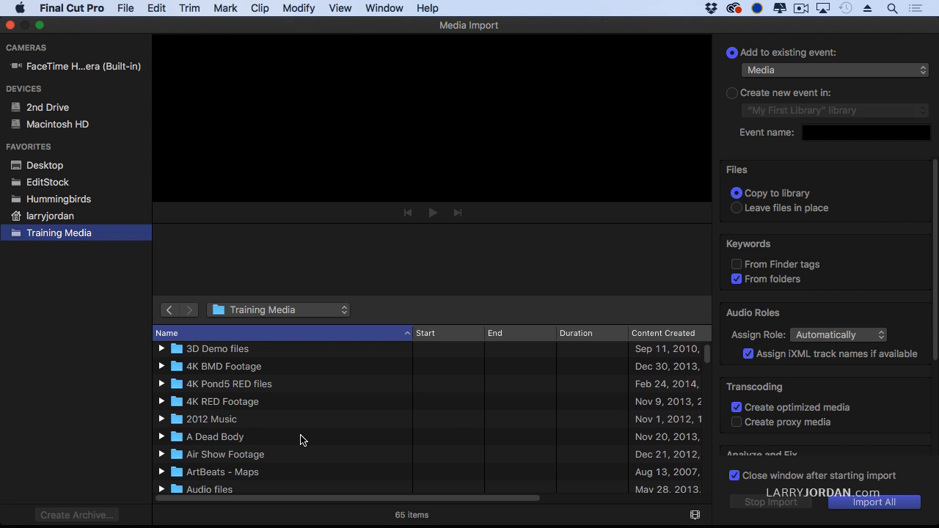
{"action": "scroll", "scroll_direction": "down", "scroll_amount": 3}
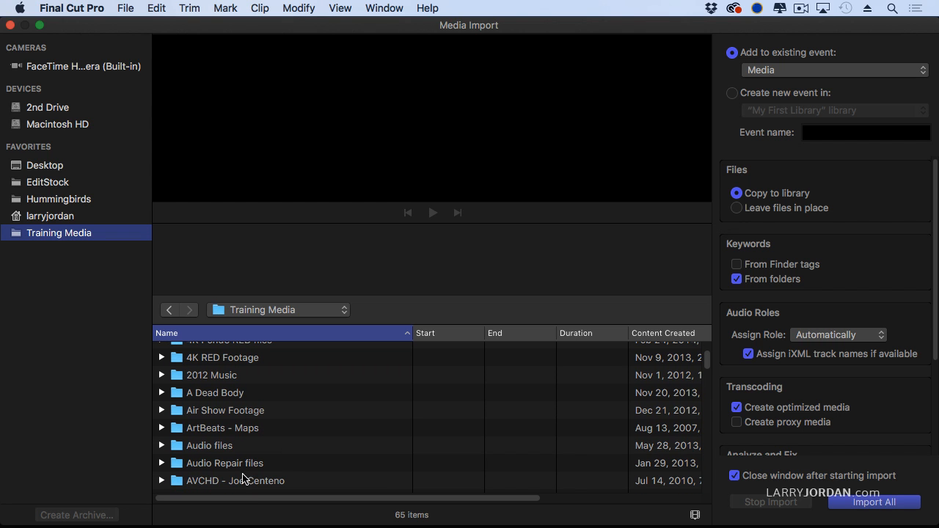
{"action": "double_click", "coordinate": [235, 481]}
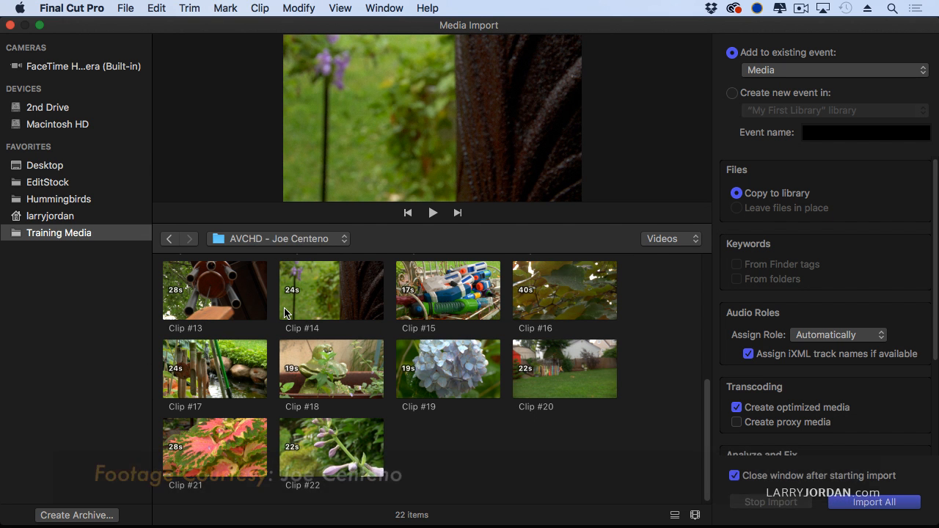
{"action": "mouse_move", "coordinate": [323, 290]}
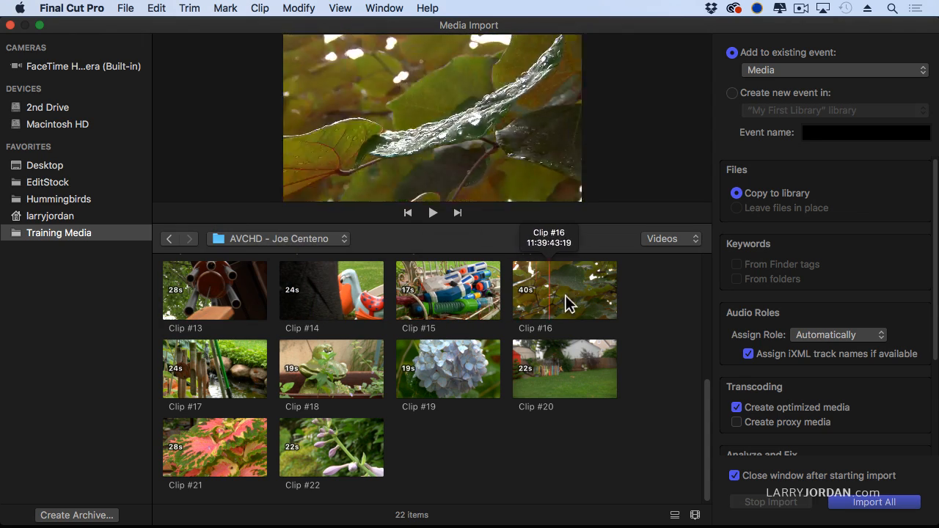
{"action": "mouse_move", "coordinate": [437, 368]}
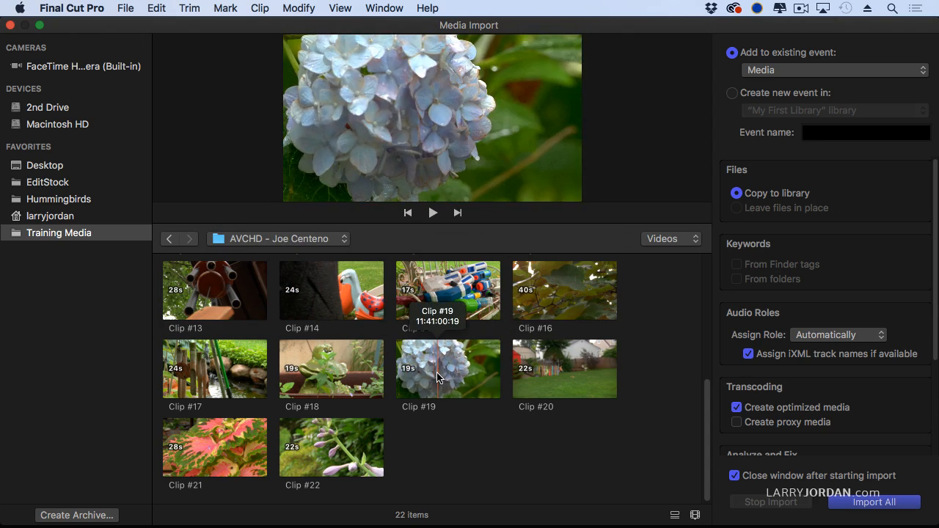
{"action": "mouse_move", "coordinate": [331, 370]}
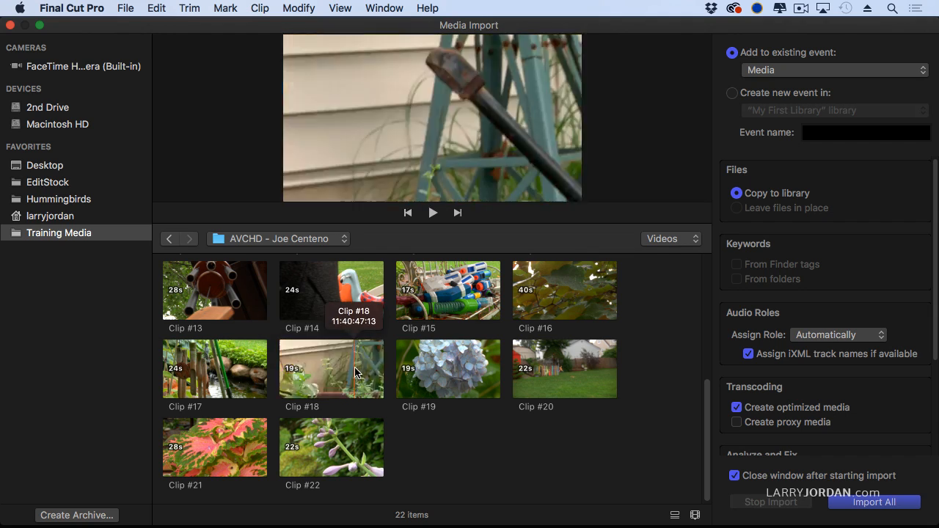
{"action": "mouse_move", "coordinate": [332, 291]}
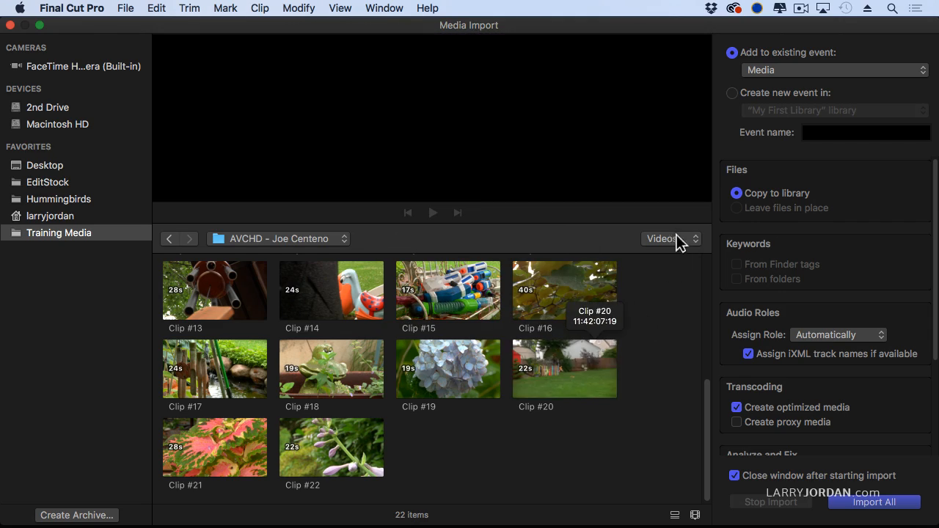
{"action": "left_click", "coordinate": [668, 238]}
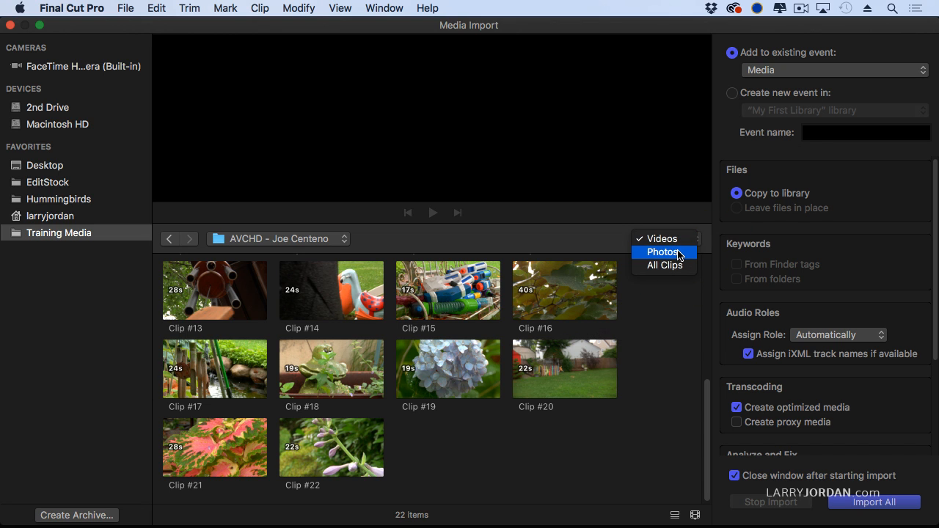
{"action": "mouse_move", "coordinate": [663, 286]}
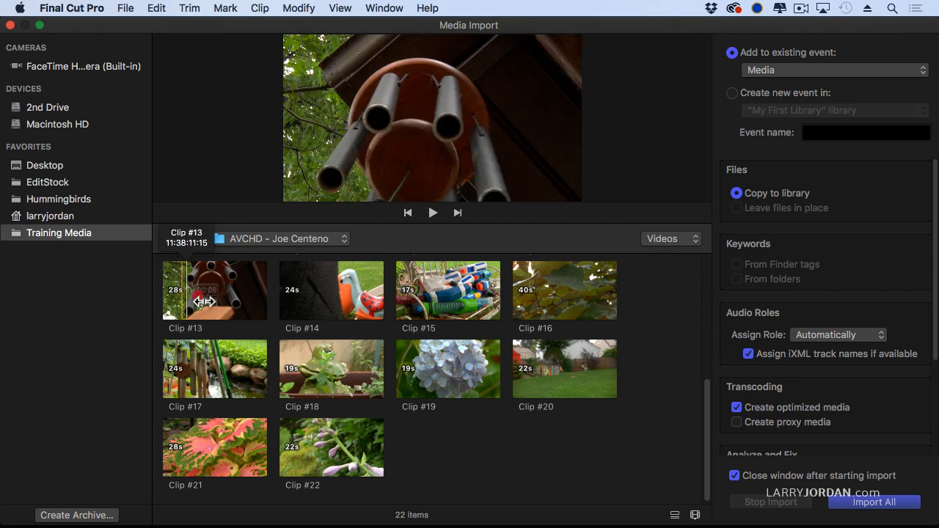
{"action": "mouse_move", "coordinate": [227, 290]}
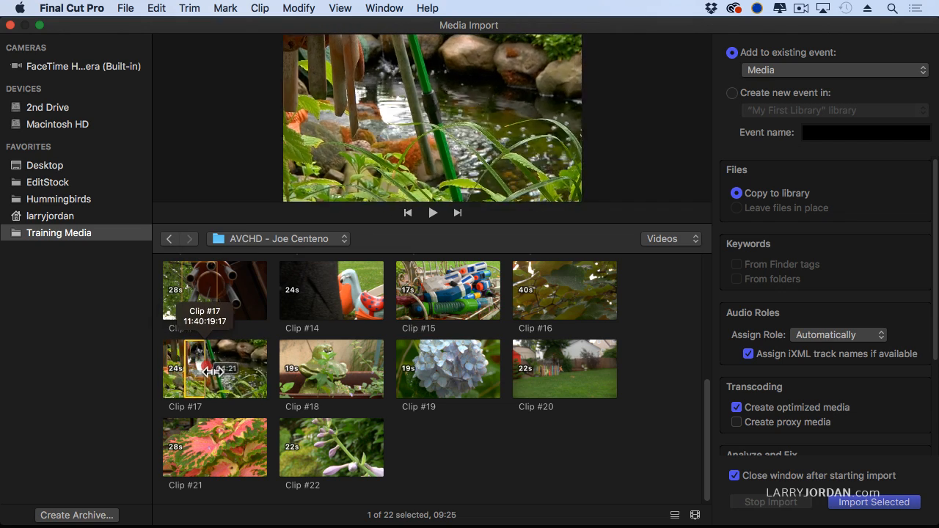
{"action": "mouse_move", "coordinate": [191, 368]}
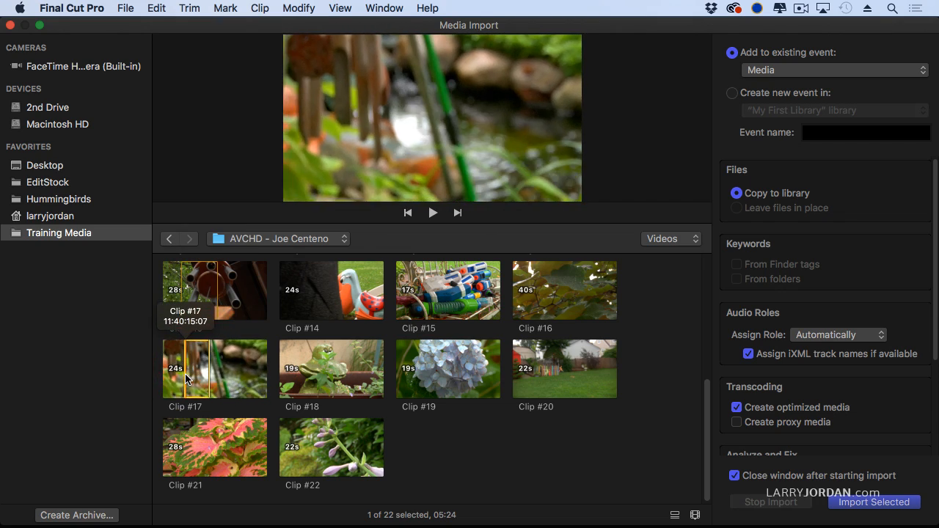
{"action": "mouse_move", "coordinate": [234, 300]}
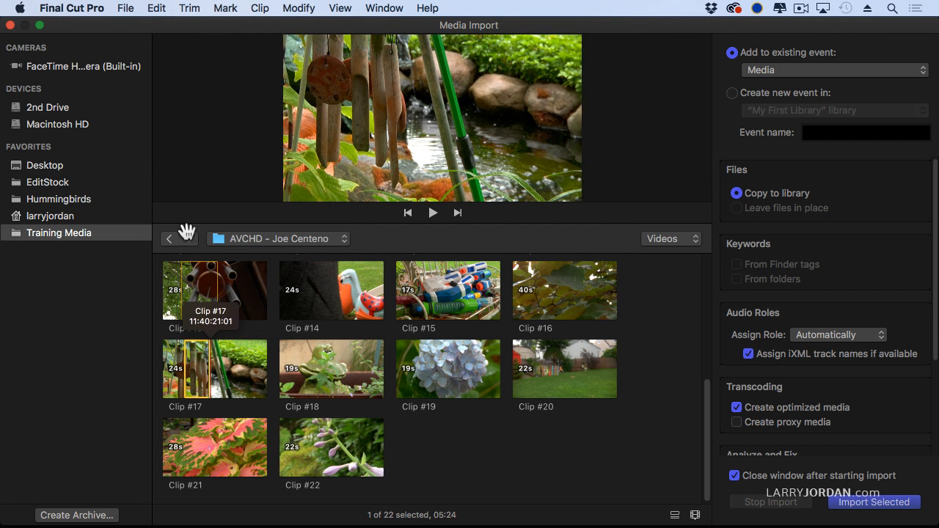
Return to the EditStock folder listing the Vince McIntyre subfolders
{"action": "left_click", "coordinate": [49, 182]}
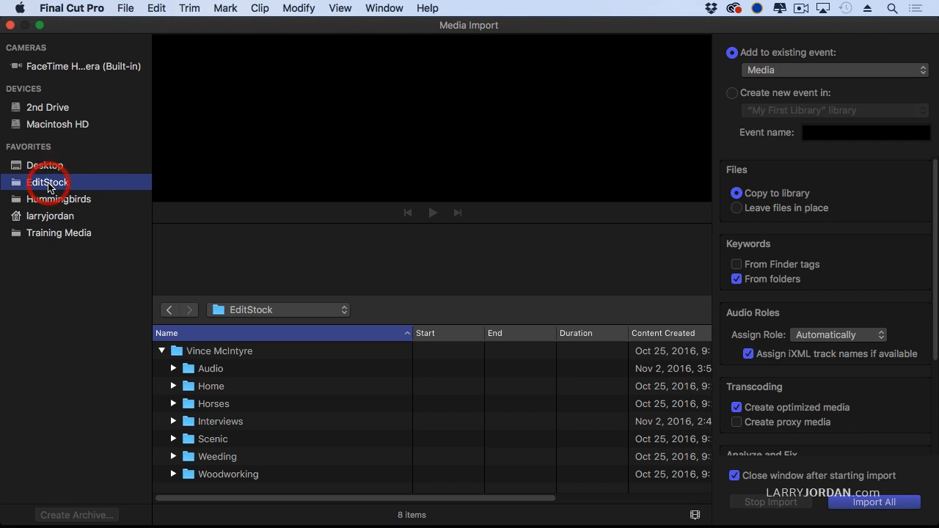
{"action": "mouse_move", "coordinate": [182, 407]}
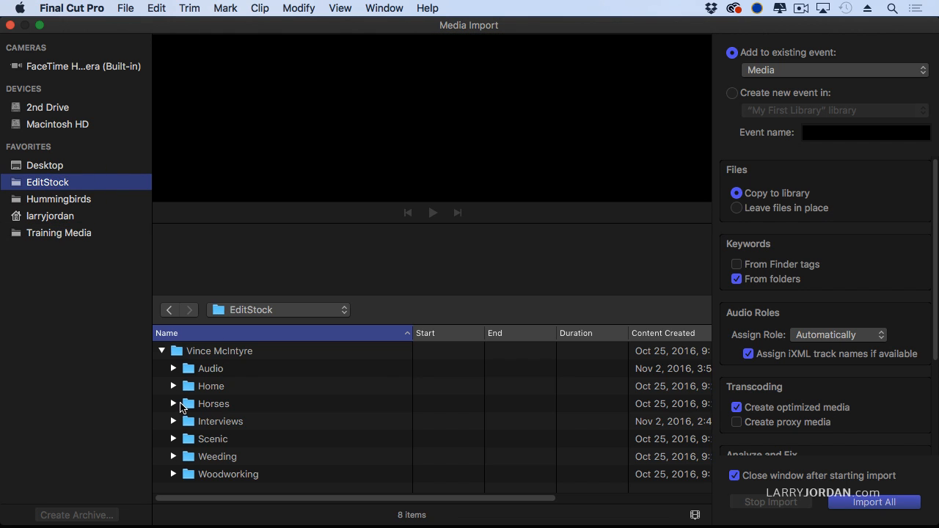
{"action": "left_click", "coordinate": [215, 404]}
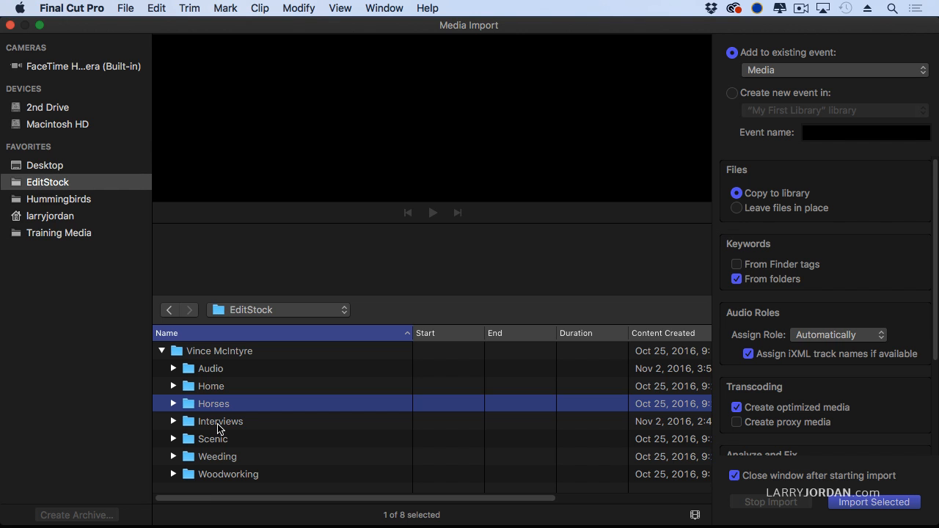
{"action": "left_click", "coordinate": [220, 422]}
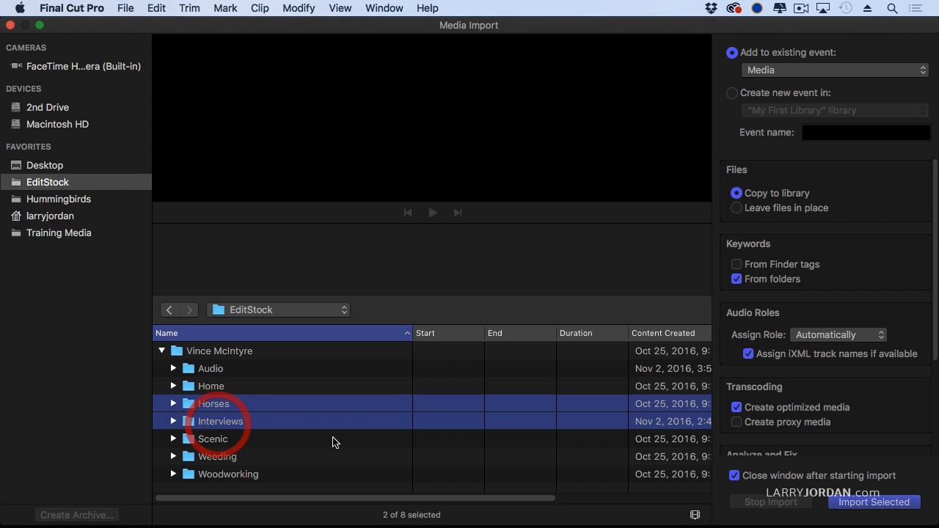
{"action": "left_click", "coordinate": [229, 474]}
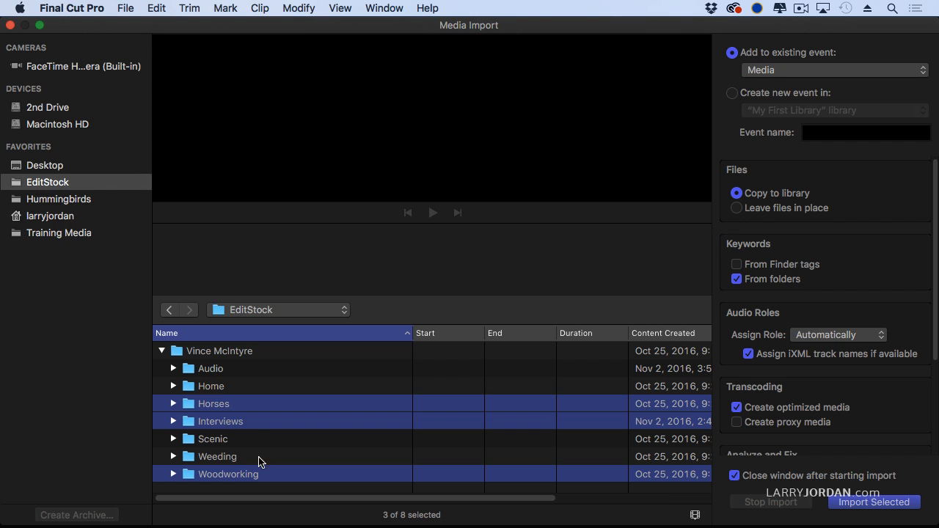
{"action": "mouse_move", "coordinate": [243, 458]}
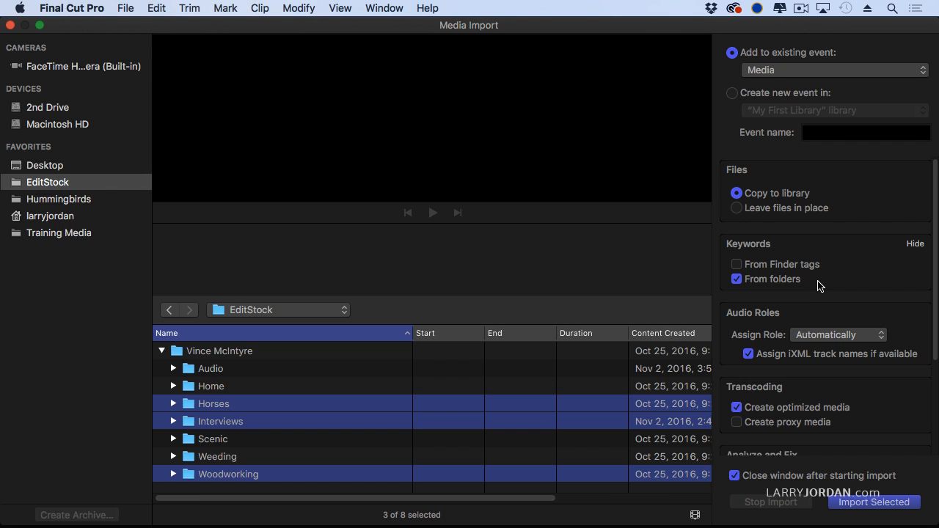
{"action": "mouse_move", "coordinate": [722, 223]}
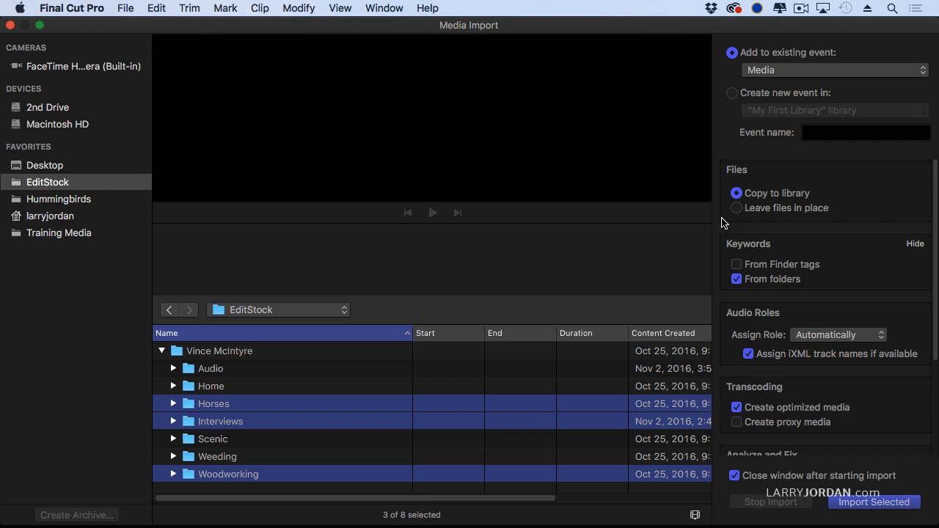
{"action": "left_click", "coordinate": [834, 70]}
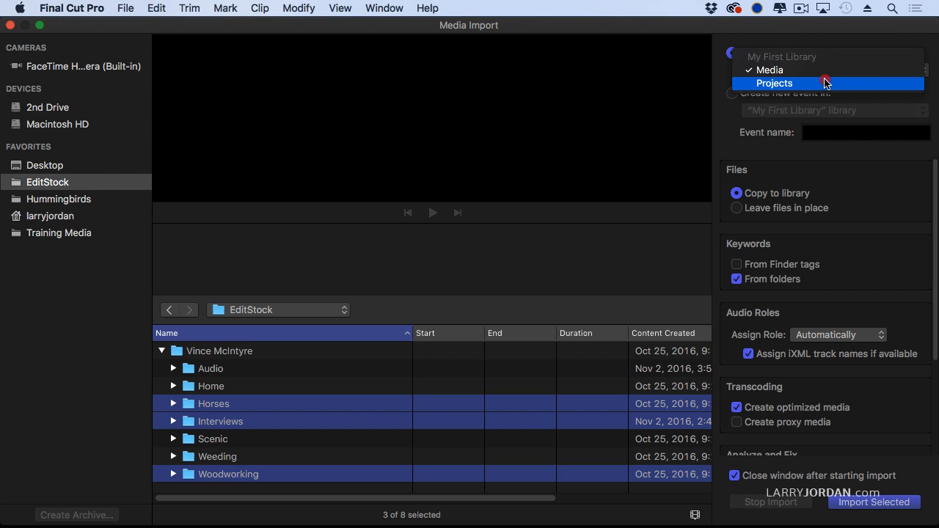
{"action": "left_click", "coordinate": [769, 70]}
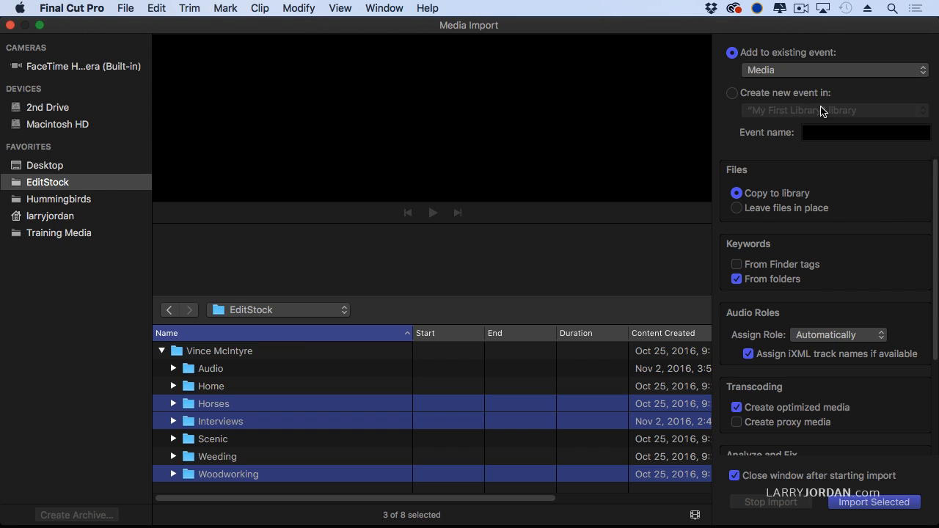
{"action": "mouse_move", "coordinate": [804, 114]}
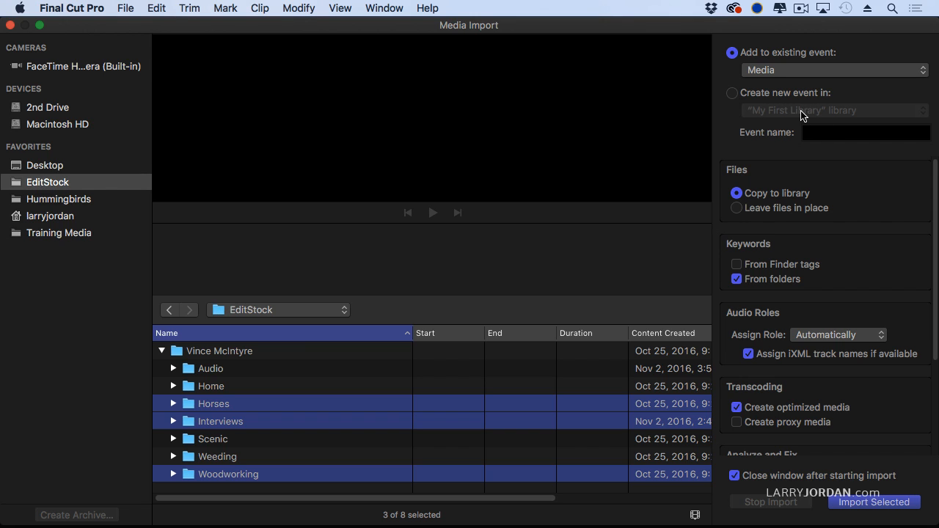
{"action": "mouse_move", "coordinate": [713, 202]}
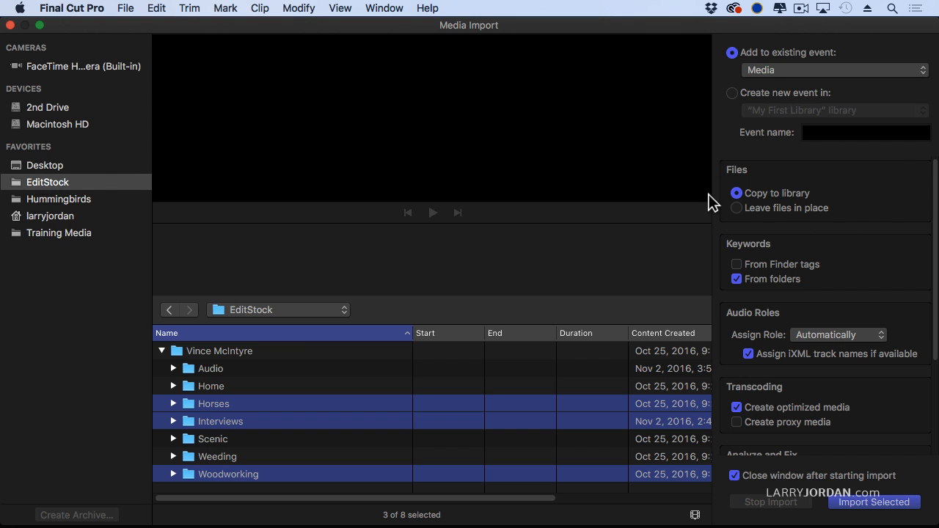
{"action": "mouse_move", "coordinate": [751, 150]}
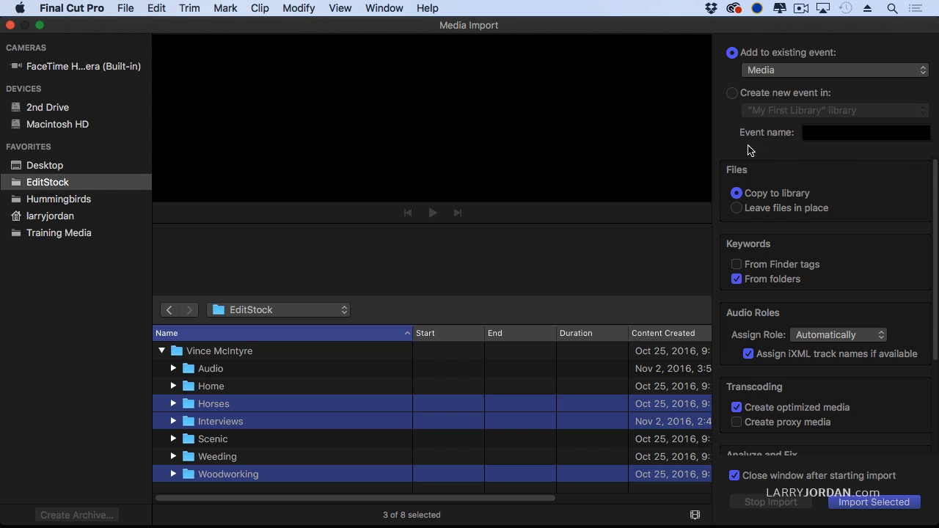
{"action": "mouse_move", "coordinate": [842, 223]}
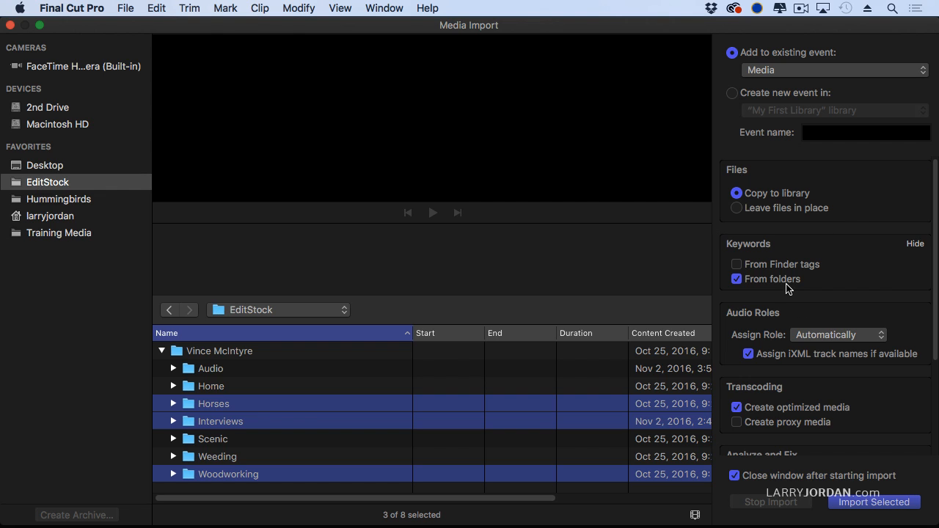
{"action": "mouse_move", "coordinate": [807, 288]}
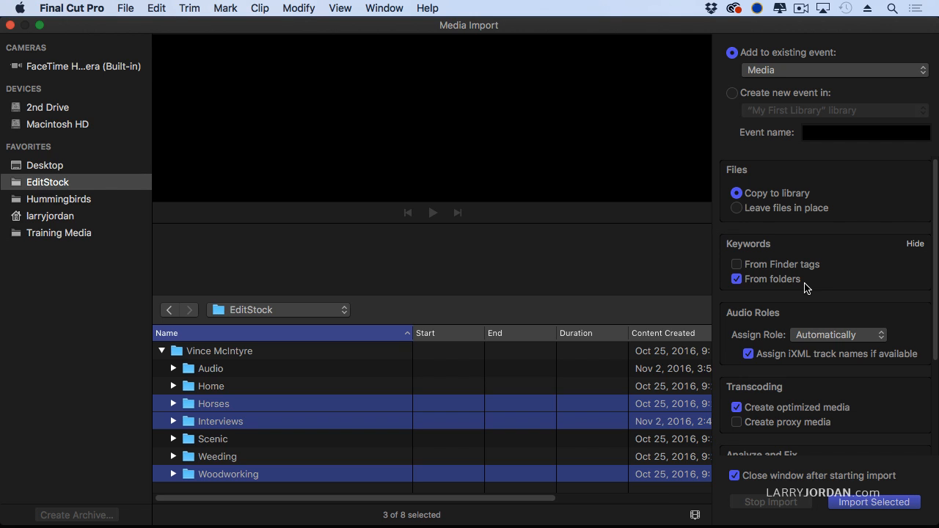
{"action": "mouse_move", "coordinate": [760, 288]}
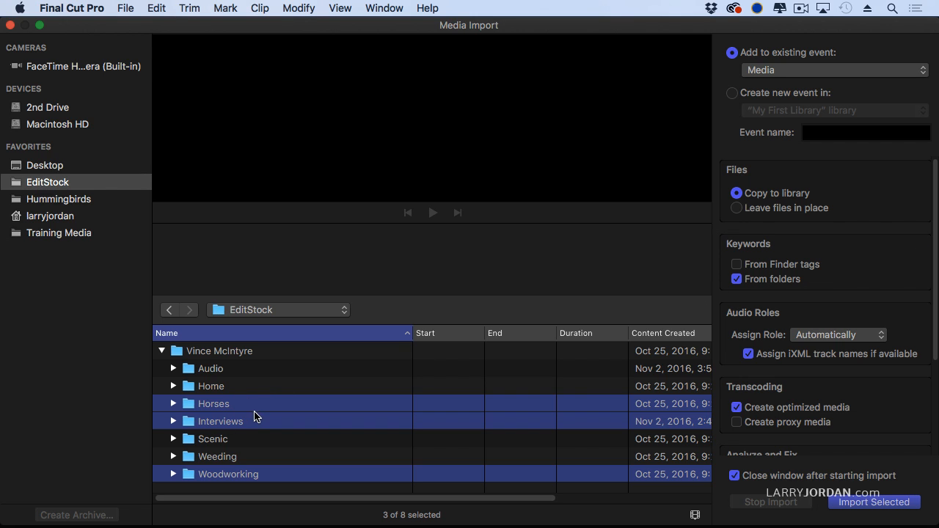
{"action": "mouse_move", "coordinate": [263, 432]}
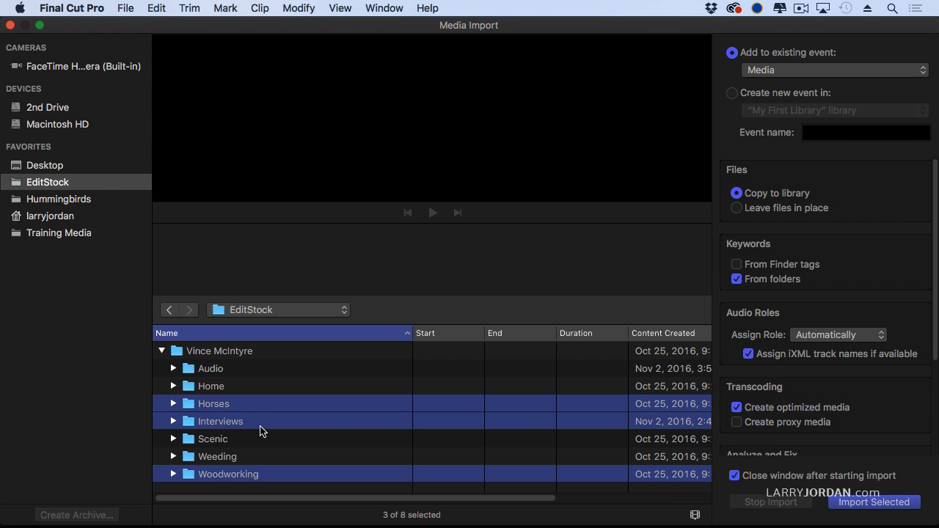
{"action": "mouse_move", "coordinate": [833, 291]}
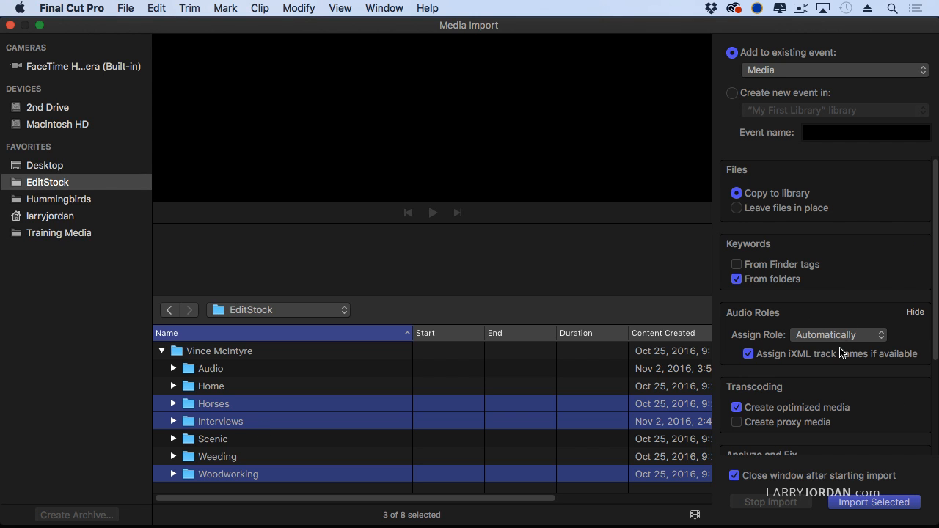
{"action": "mouse_move", "coordinate": [839, 353]}
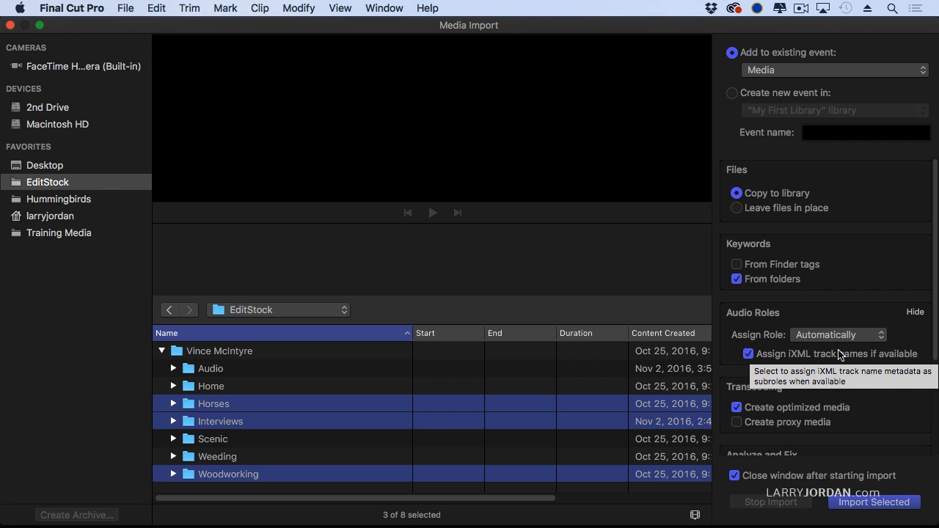
{"action": "mouse_move", "coordinate": [903, 336]}
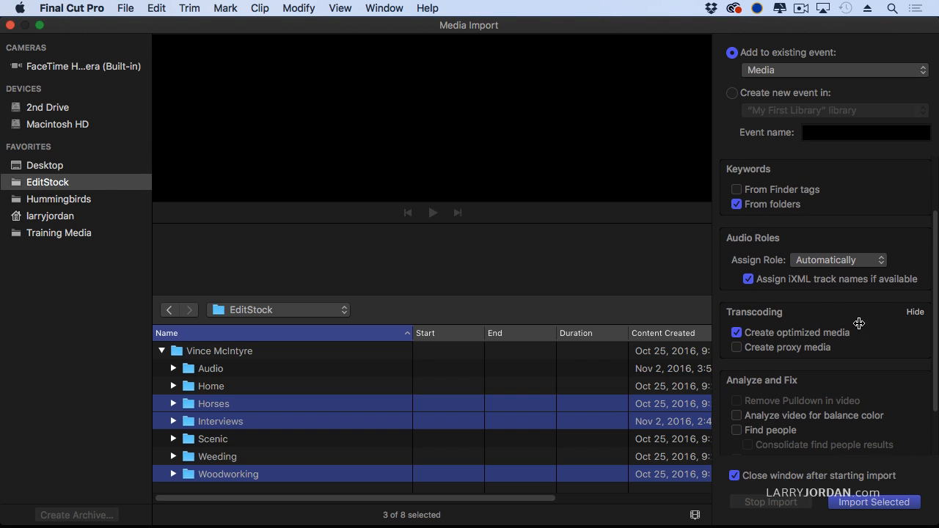
{"action": "mouse_move", "coordinate": [760, 308]}
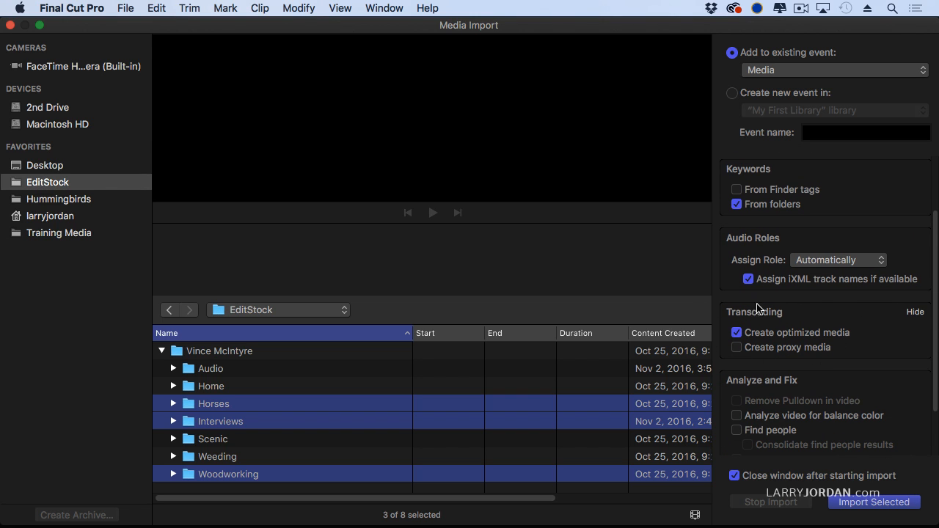
{"action": "mouse_move", "coordinate": [852, 364]}
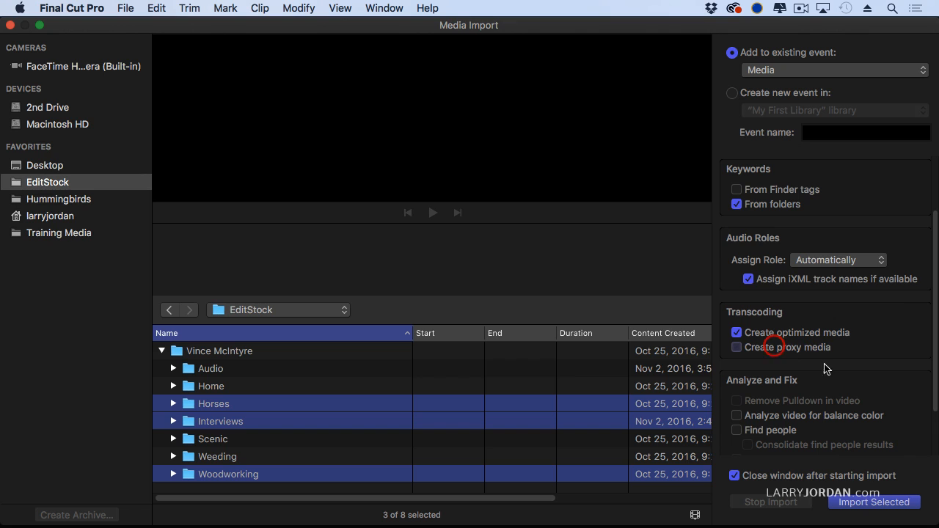
Enable Create proxy media under Transcoding and review the Analyze and Fix options
{"action": "left_click", "coordinate": [737, 347]}
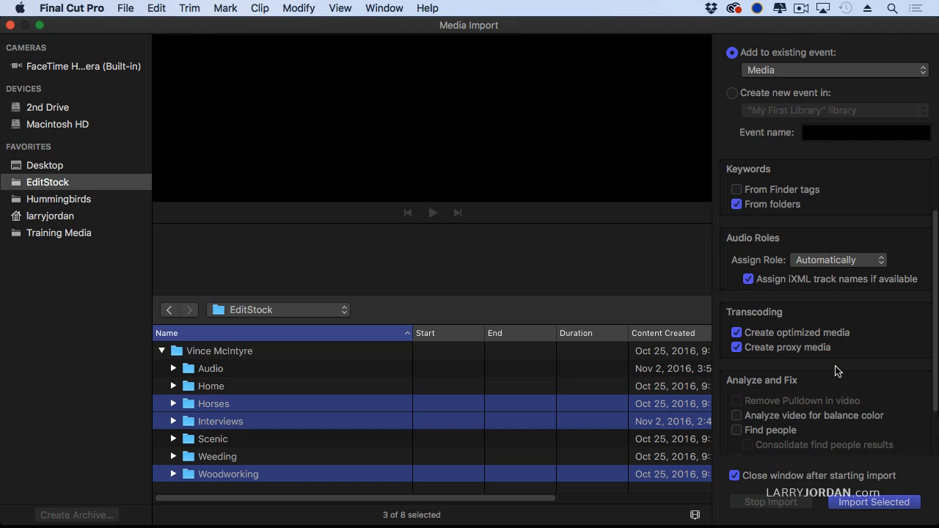
{"action": "mouse_move", "coordinate": [832, 363]}
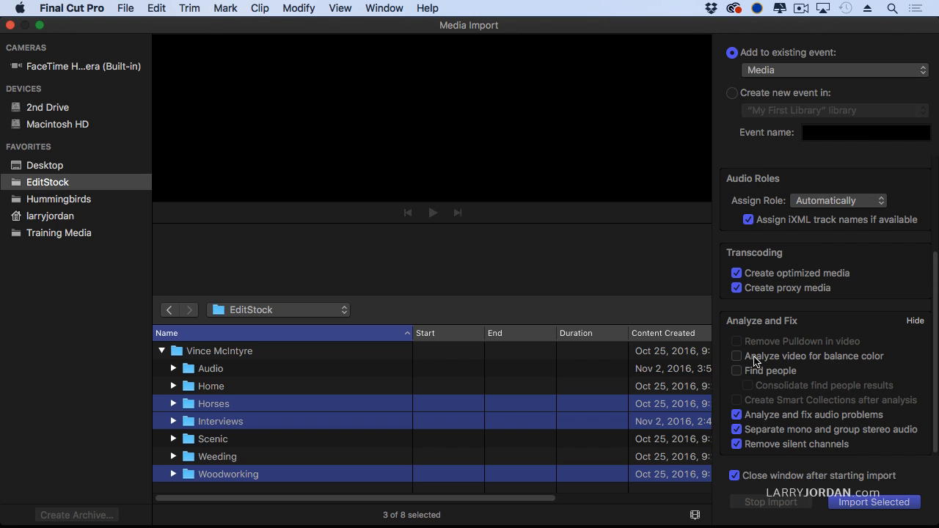
{"action": "mouse_move", "coordinate": [778, 408]}
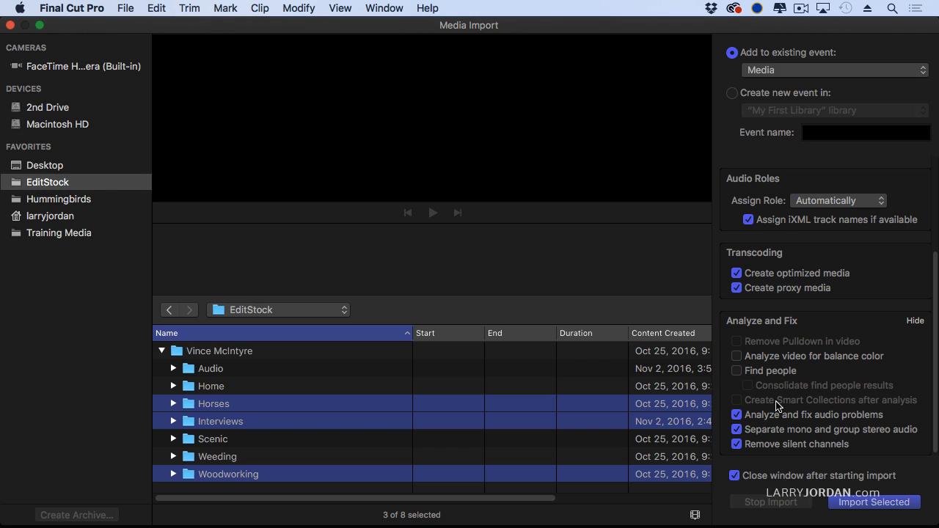
{"action": "mouse_move", "coordinate": [758, 387]}
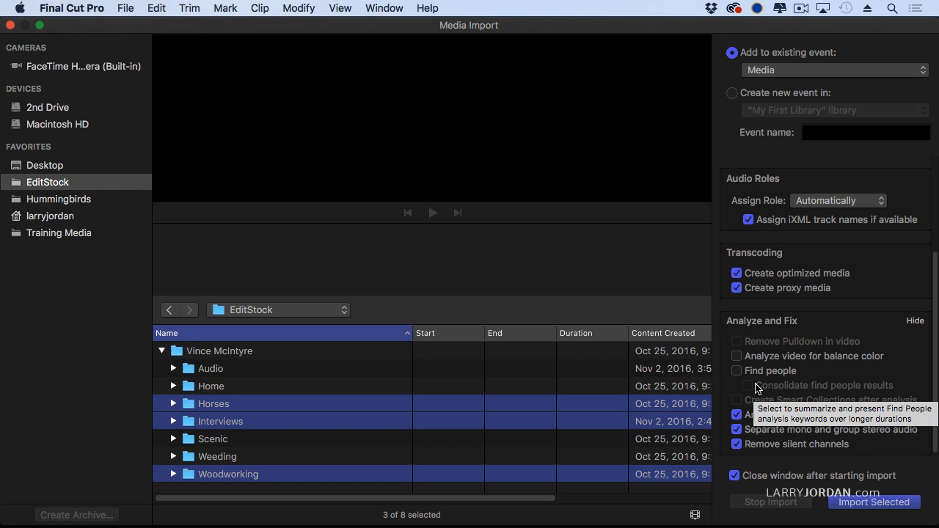
{"action": "mouse_move", "coordinate": [710, 424]}
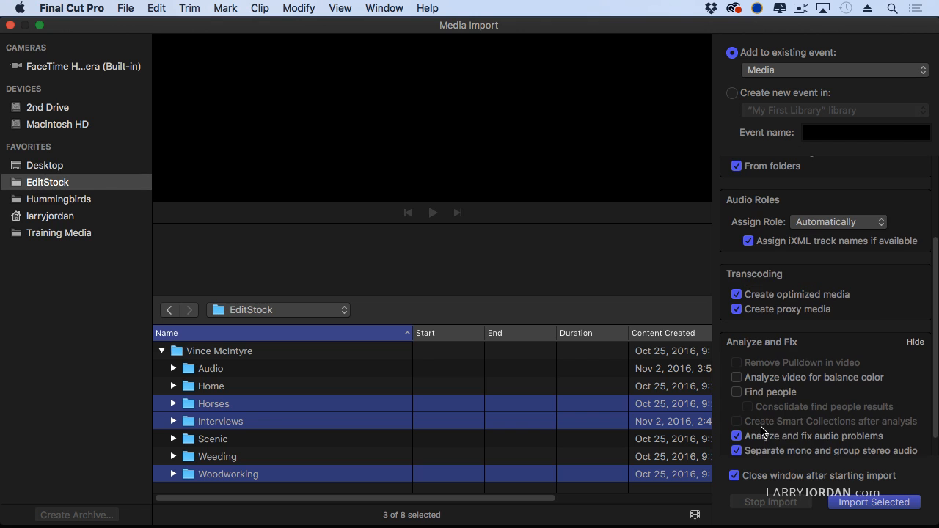
{"action": "scroll", "scroll_direction": "up", "scroll_amount": 3}
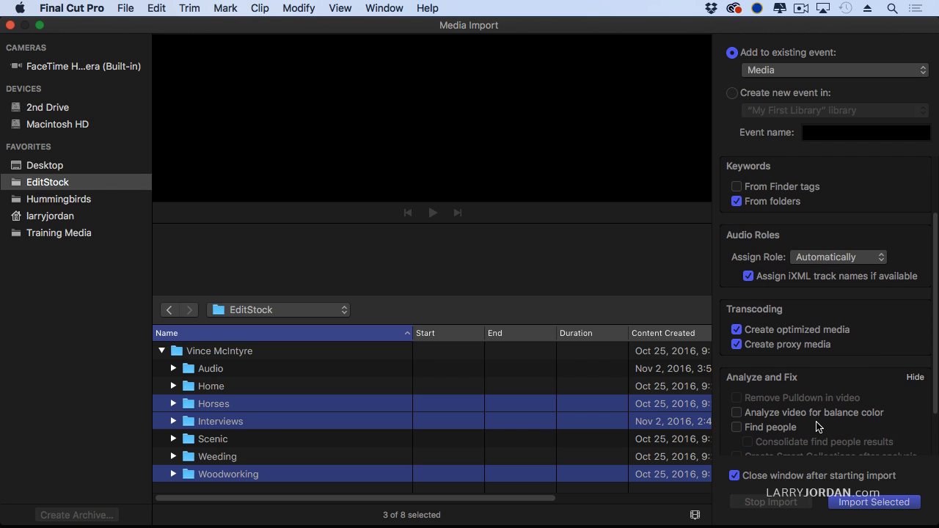
{"action": "scroll", "scroll_direction": "down", "scroll_amount": 3}
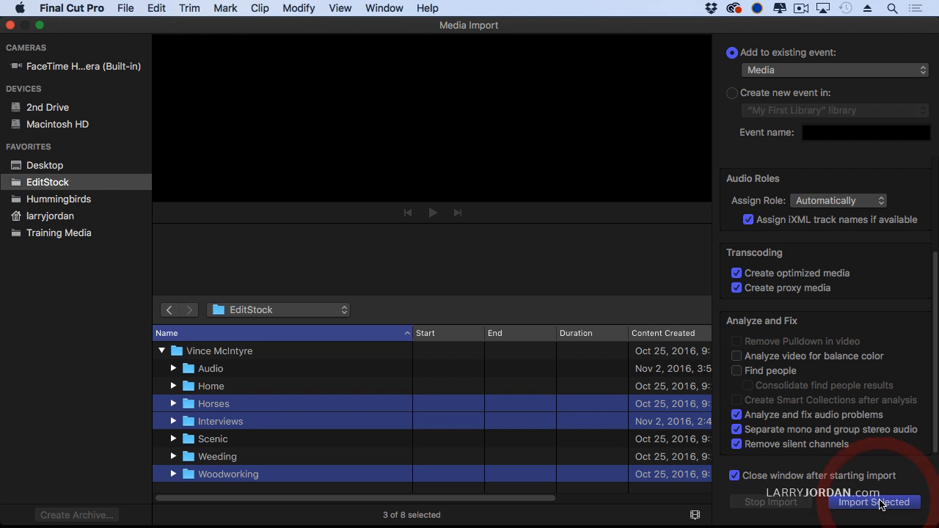
Import the Horses, Interviews and Woodworking folders and show the Media event's 29 clips in the browser
{"action": "left_click", "coordinate": [875, 502]}
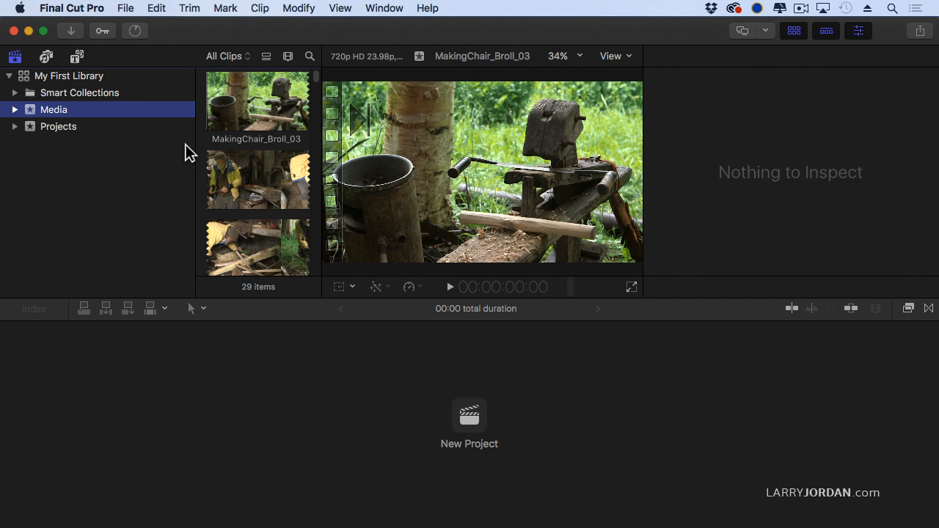
{"action": "mouse_move", "coordinate": [202, 158]}
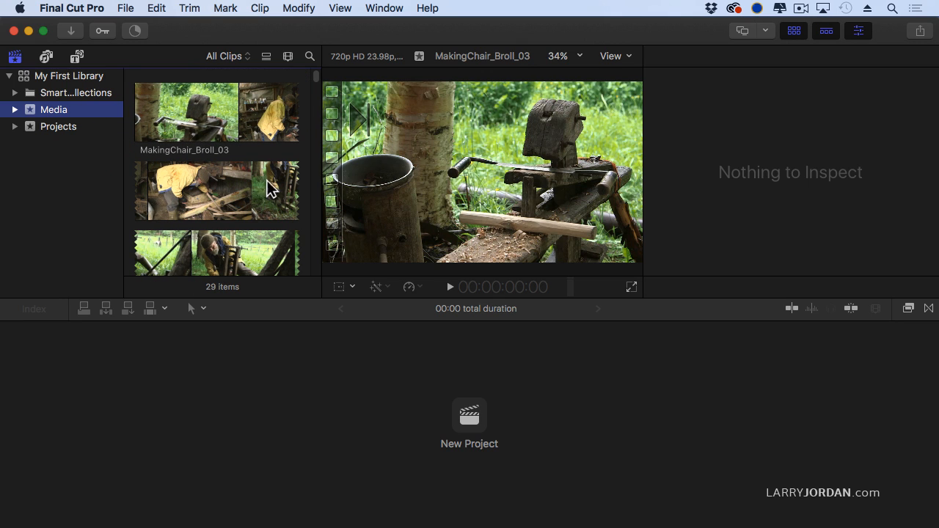
{"action": "left_click", "coordinate": [59, 126]}
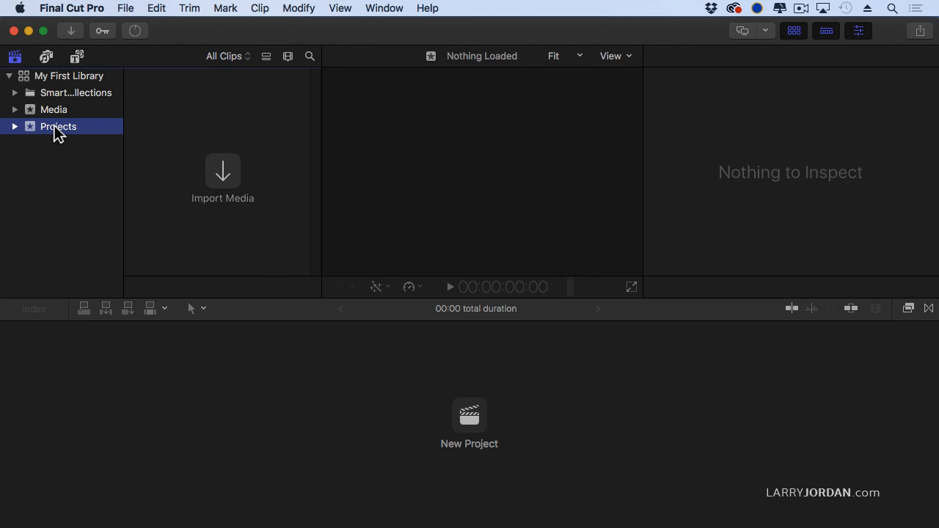
{"action": "left_click", "coordinate": [53, 108]}
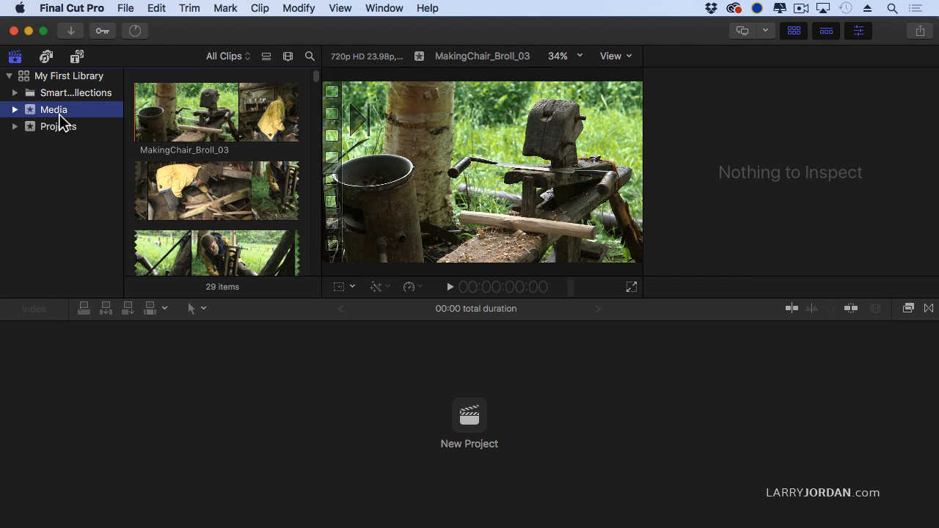